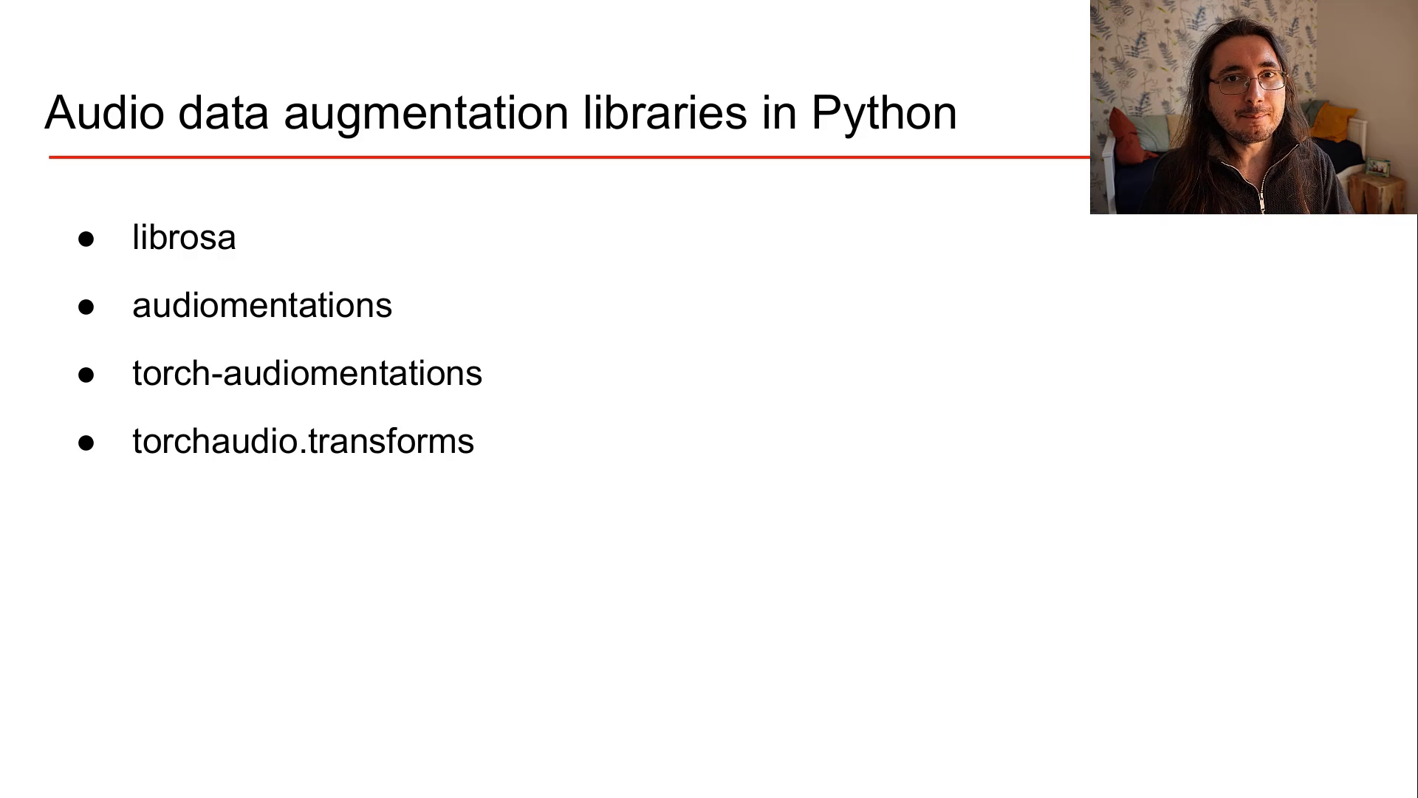
Advance from the audio augmentation libraries overview to the Librosa slide
key(Right)
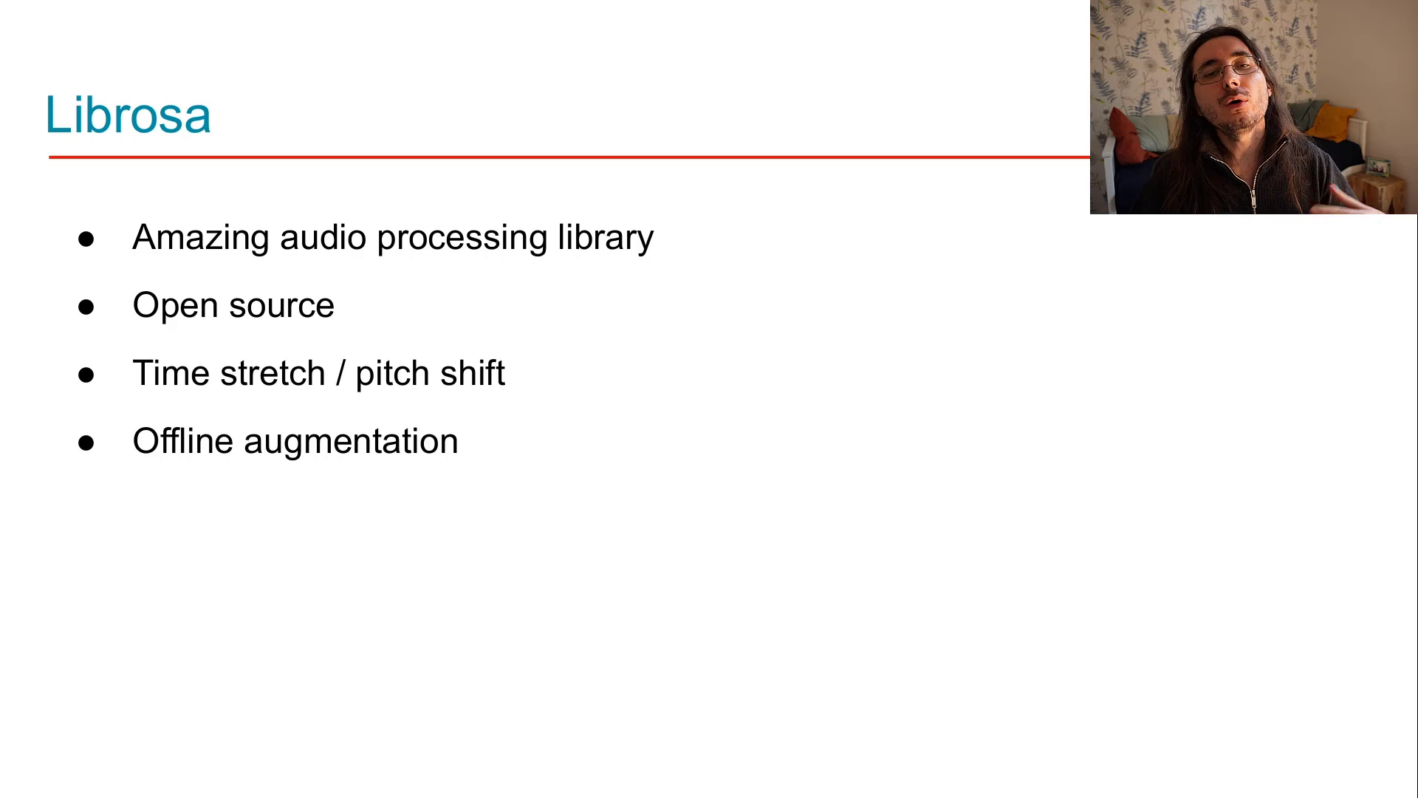
mouse_move(427, 380)
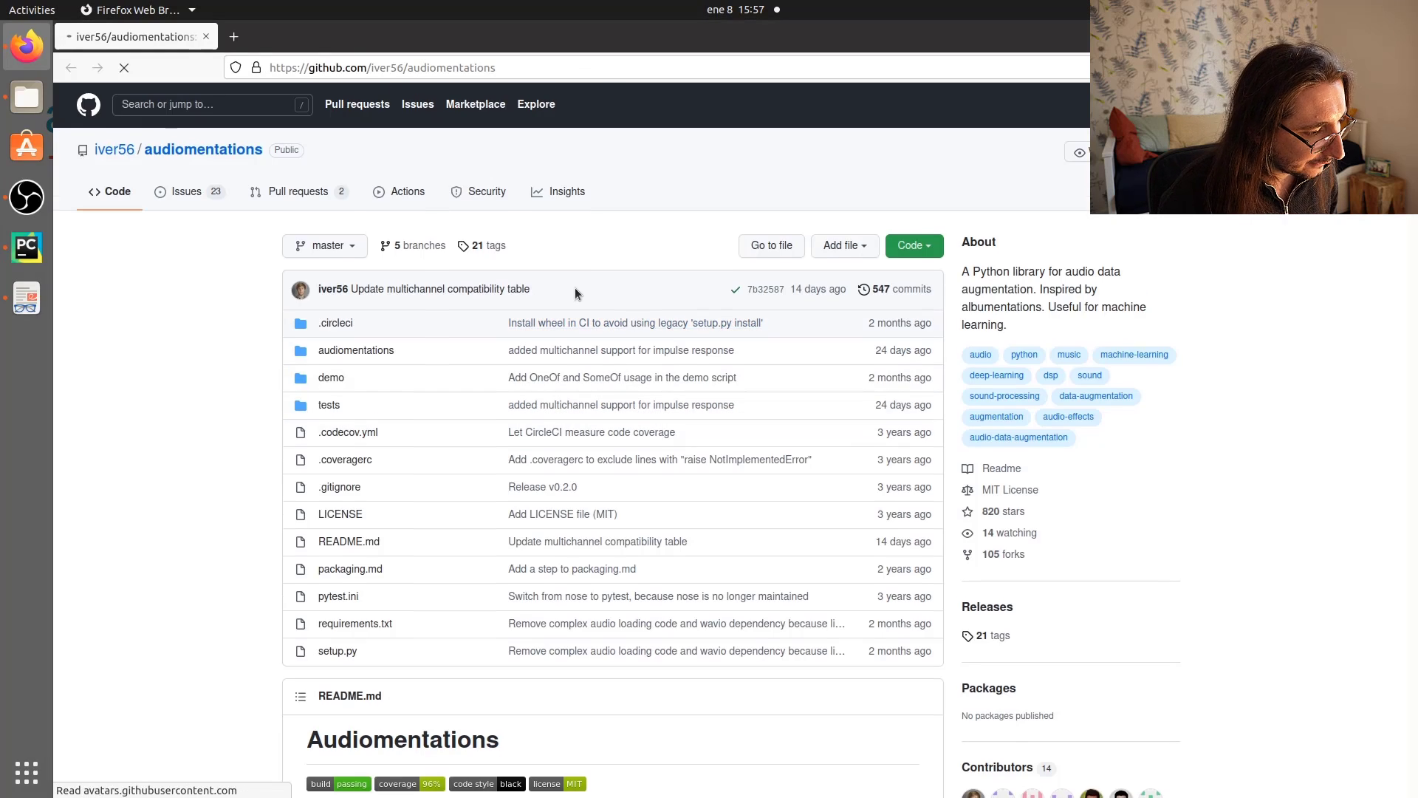
Scroll the audiomentations README past usage examples and waveform transforms to Spectrogram transforms
scroll(down, 3)
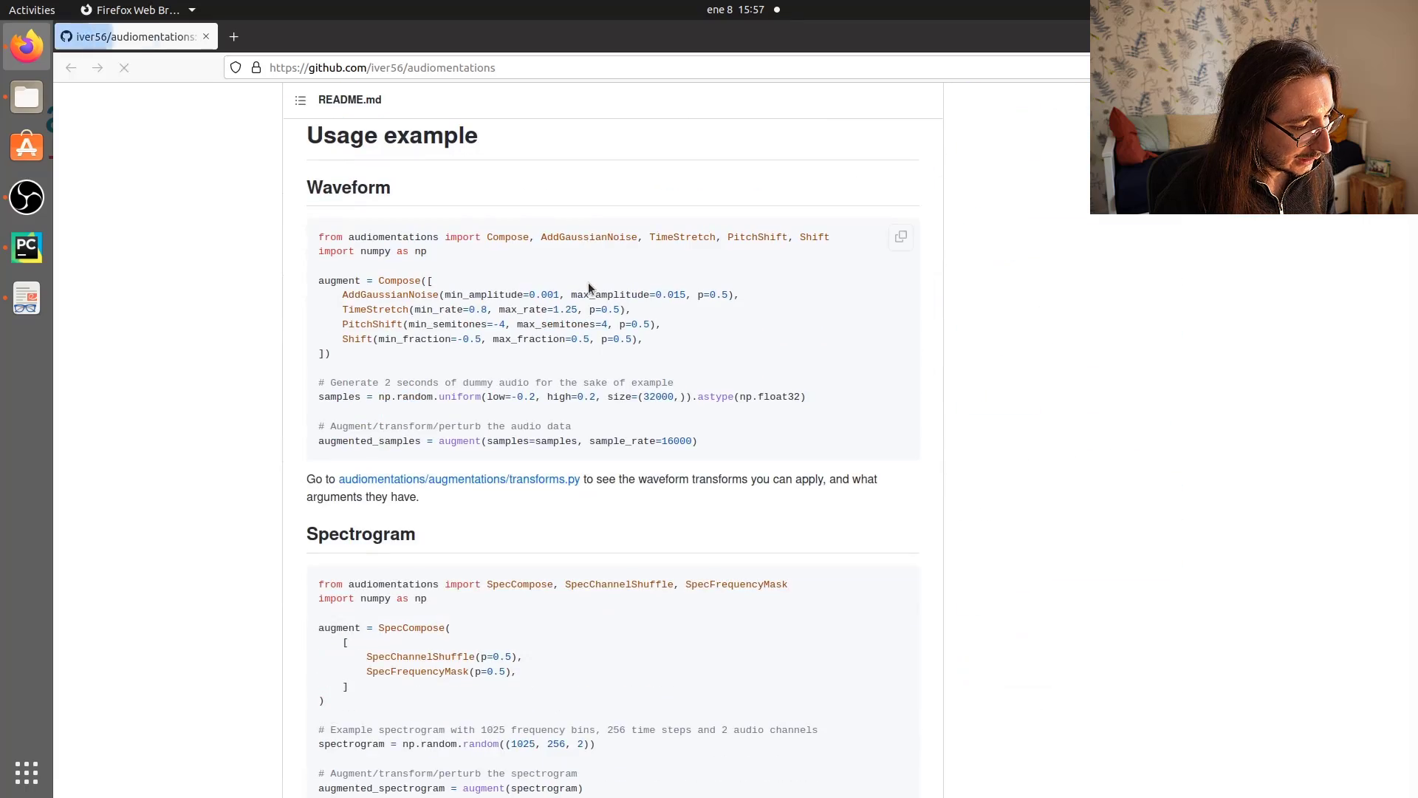
scroll(down, 3)
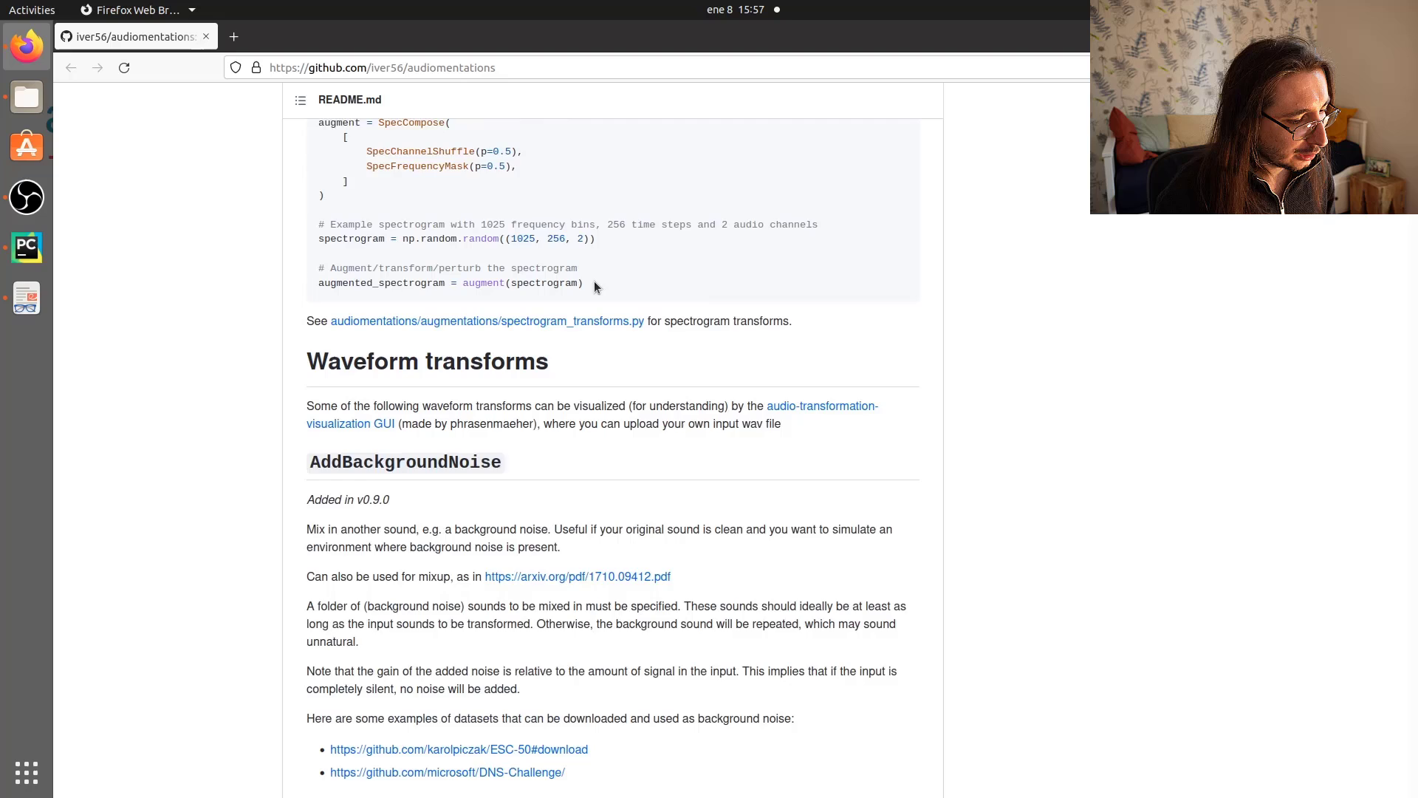
scroll(down, 3)
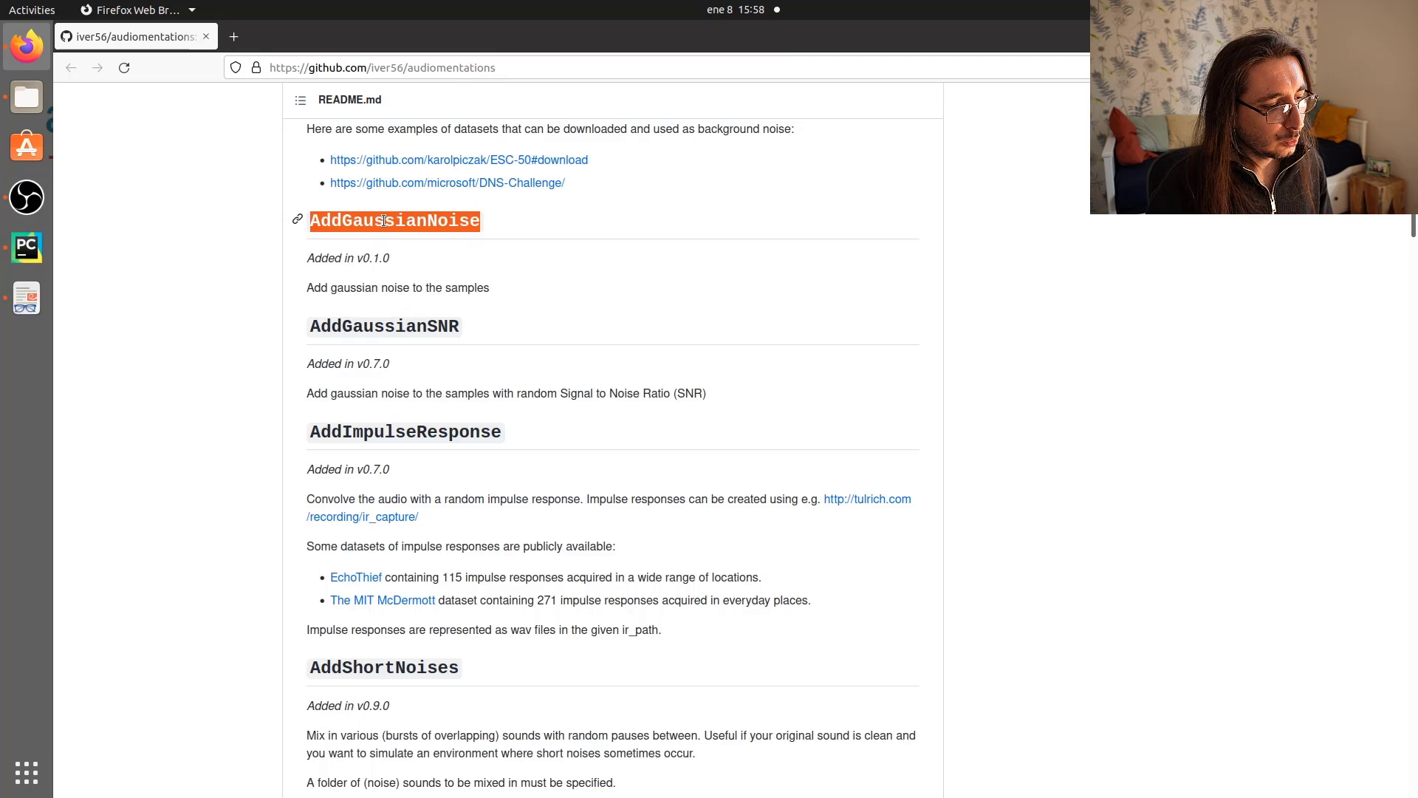
scroll(down, 3)
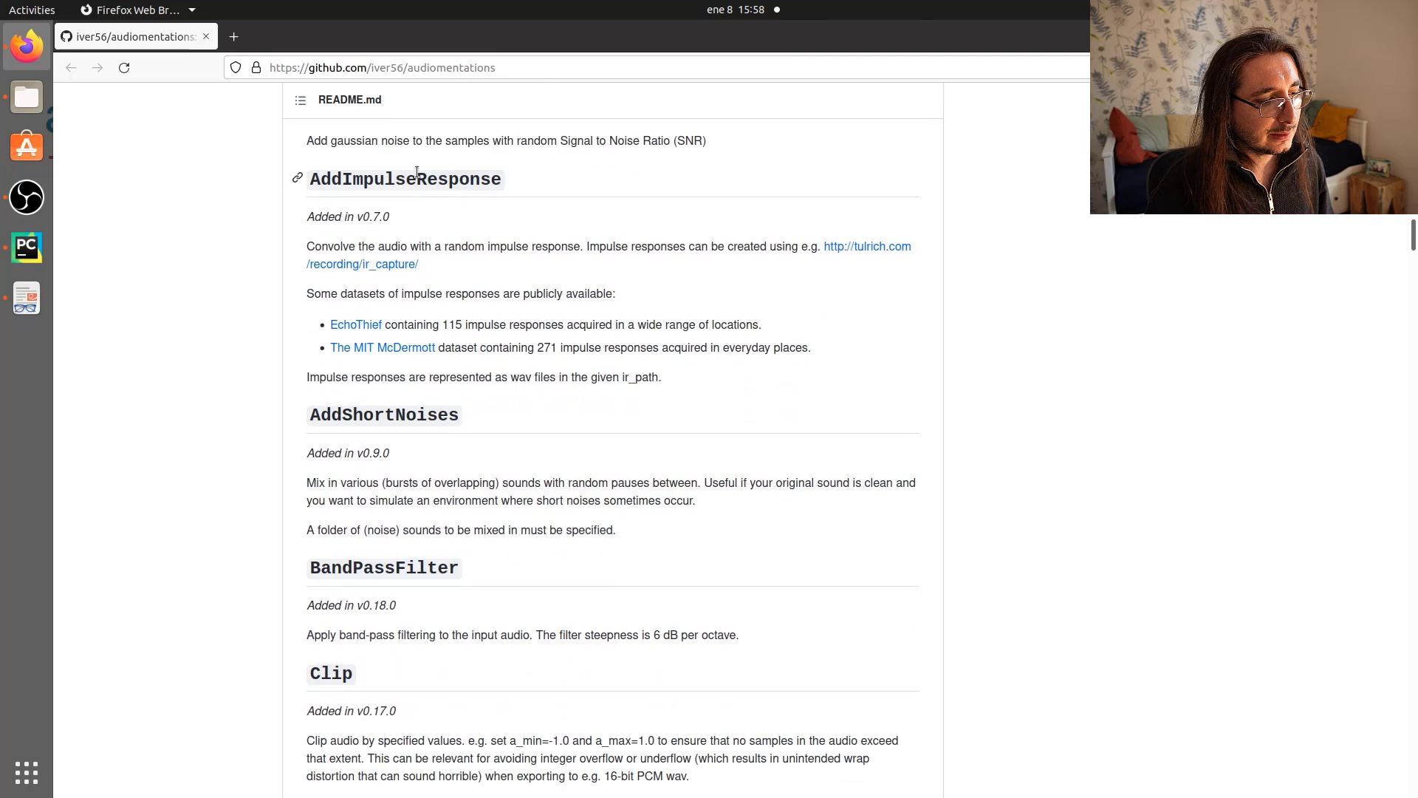
scroll(down, 3)
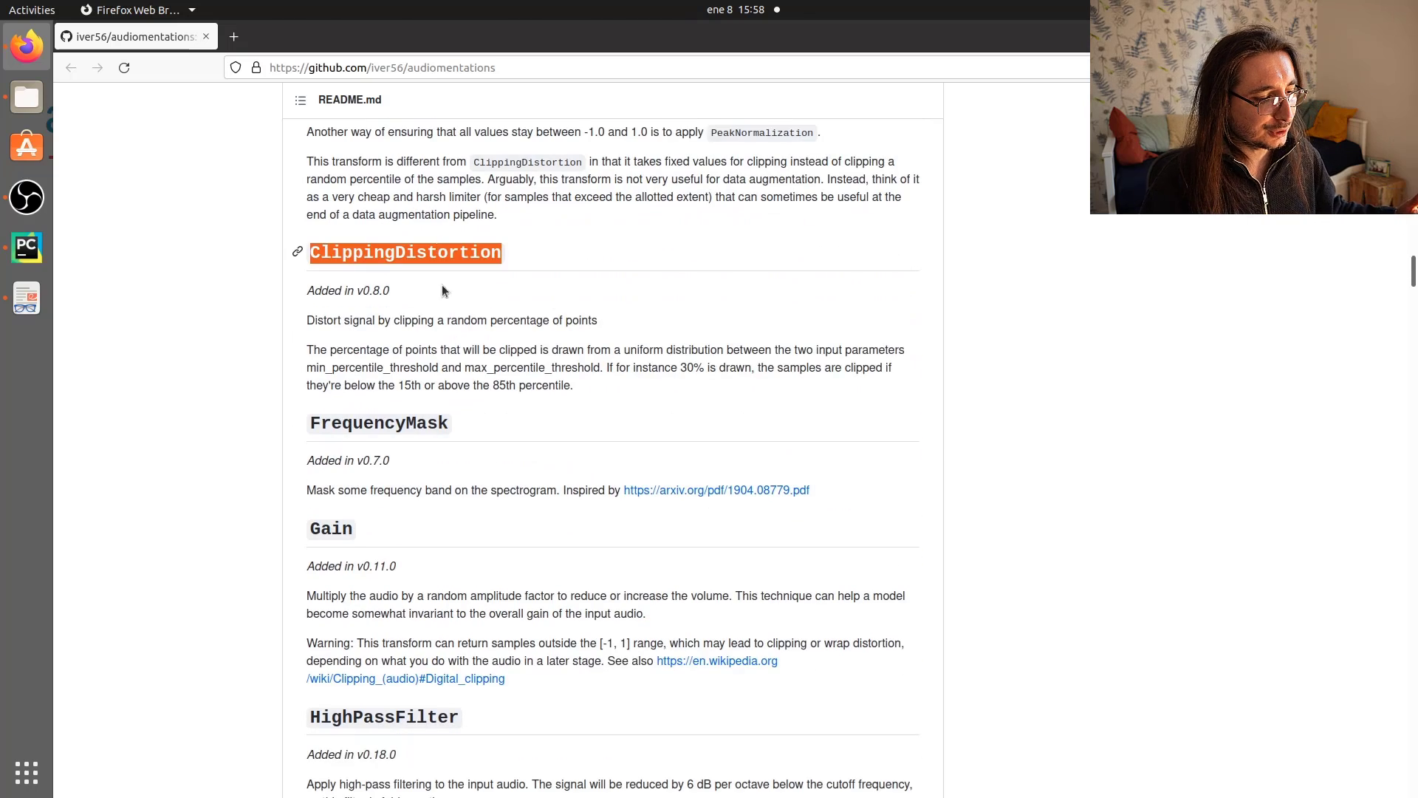
scroll(down, 3)
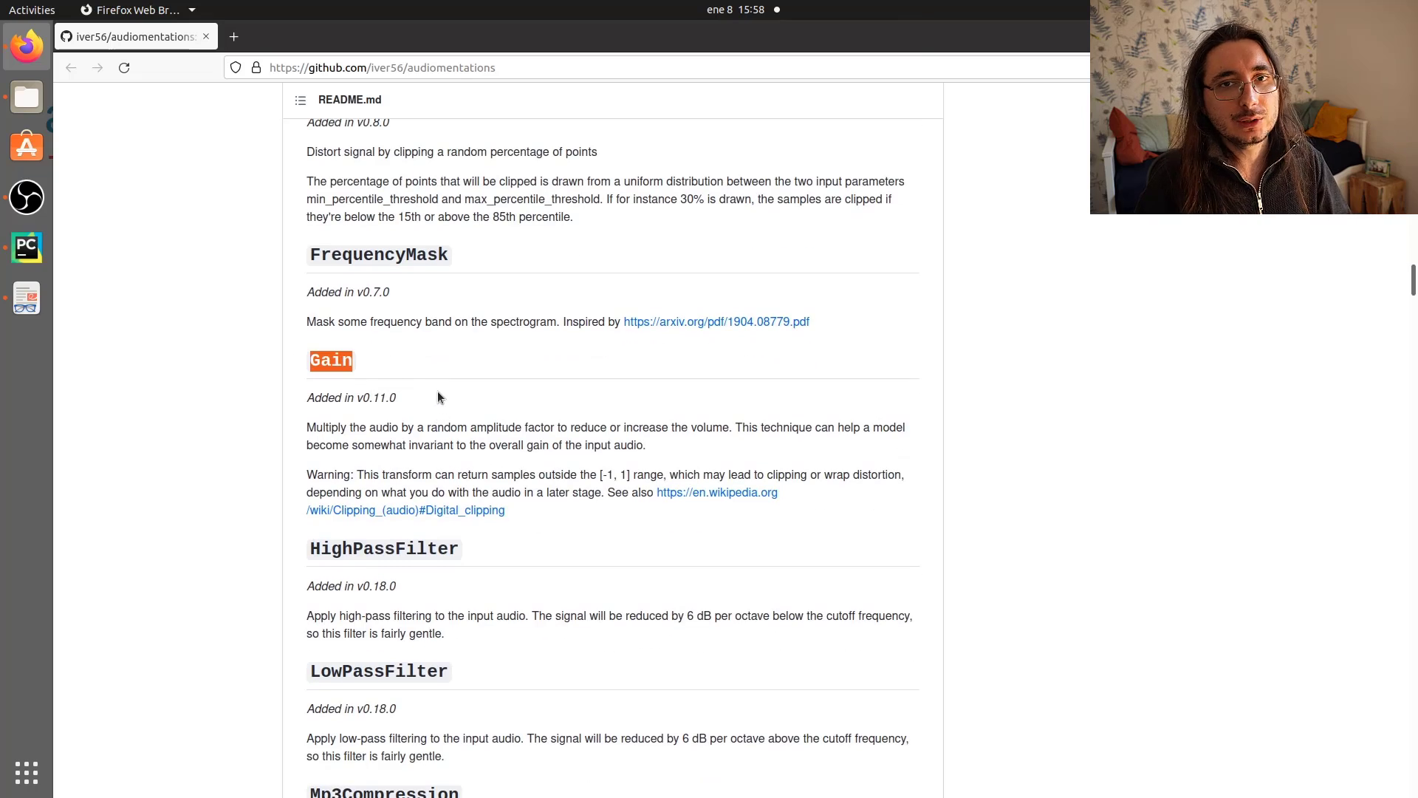
scroll(down, 3)
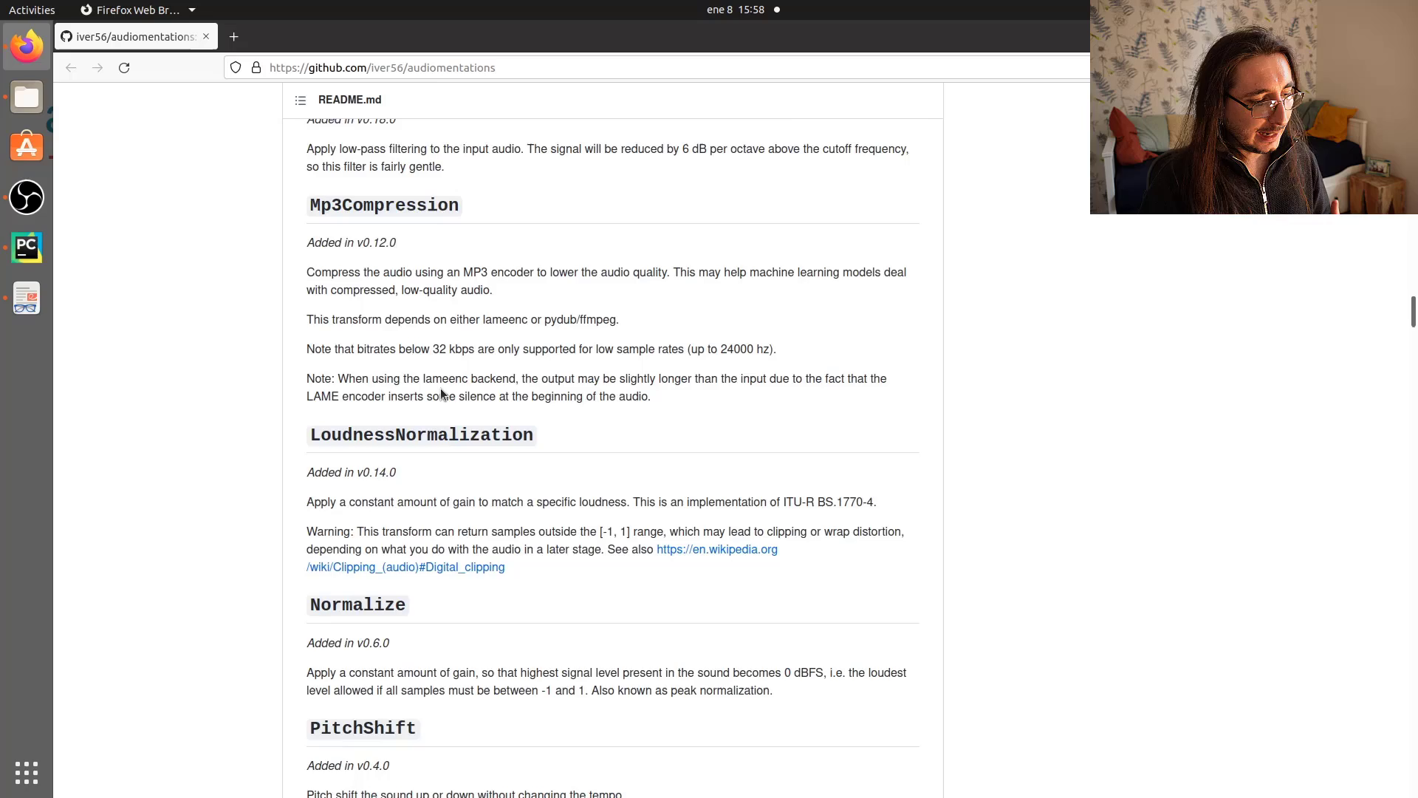
scroll(down, 3)
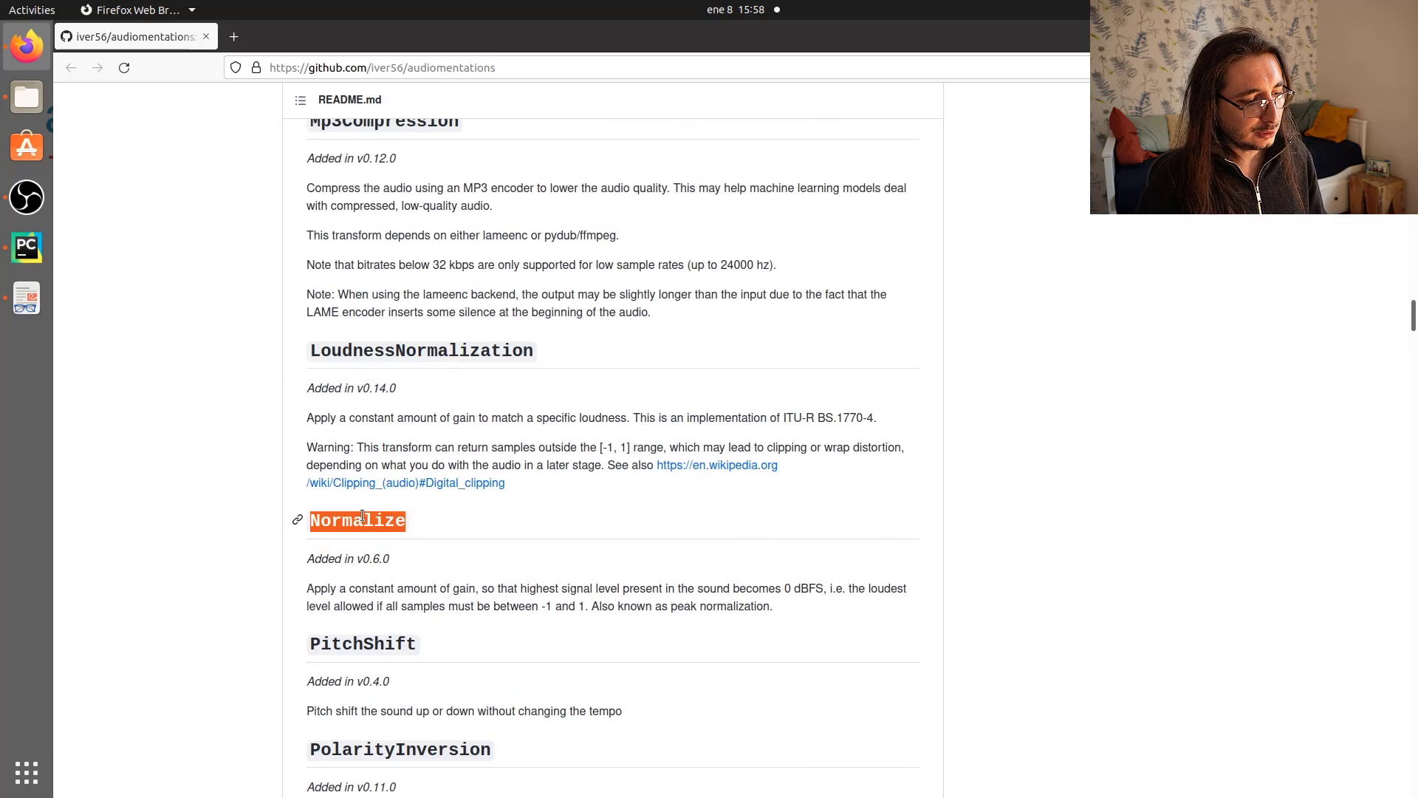
scroll(down, 3)
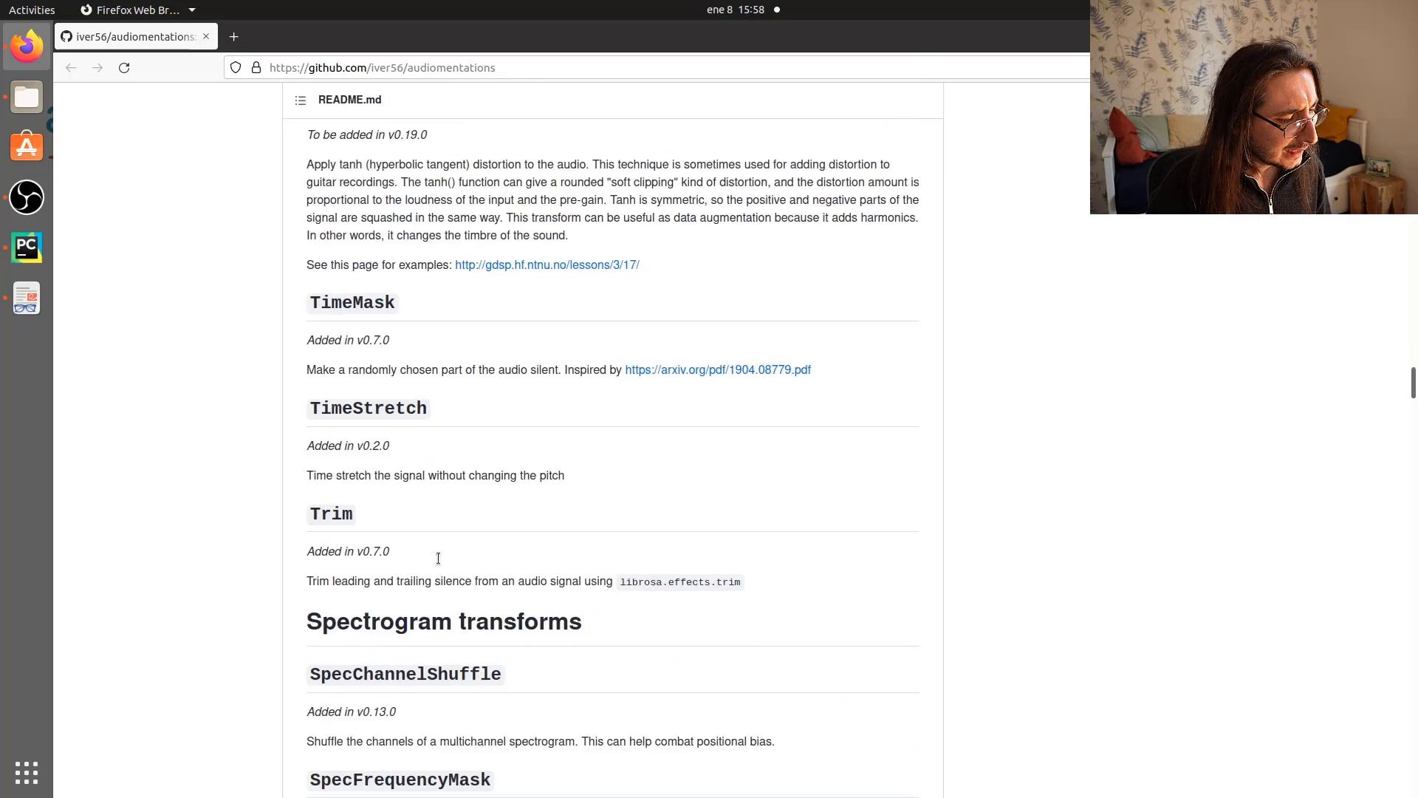
scroll(down, 3)
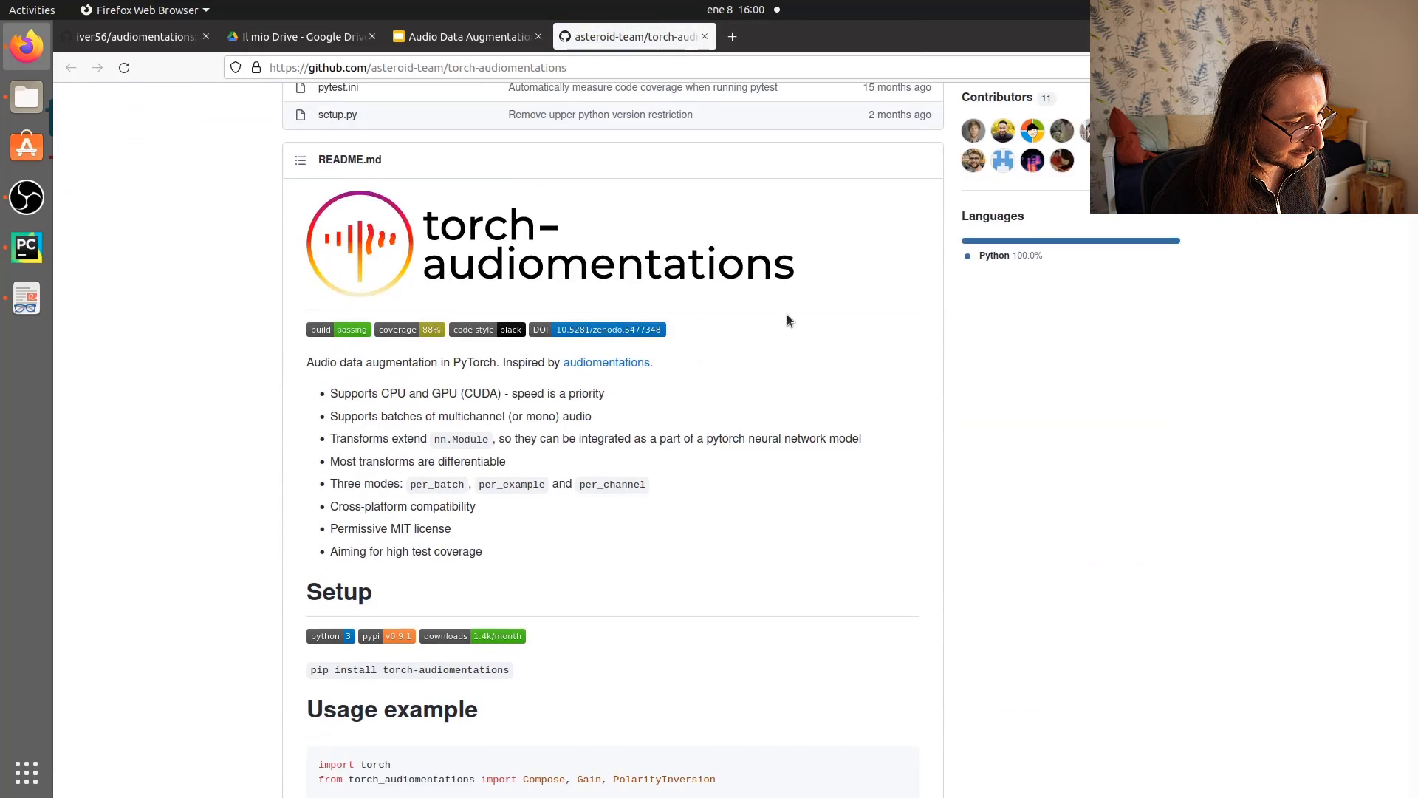
Scroll the torch-audiomentations transforms down to the Changelog, then return to the slide deck
scroll(down, 3)
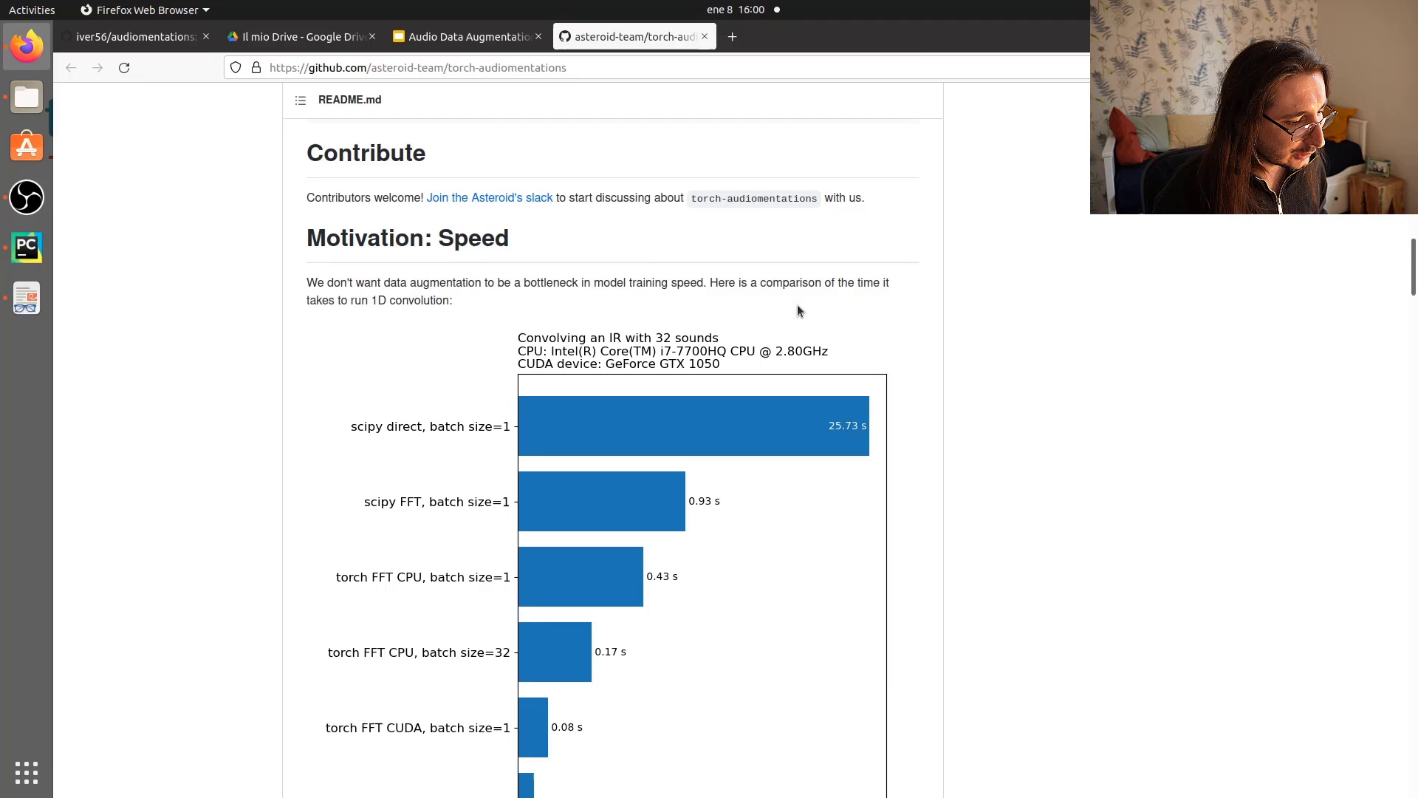
scroll(down, 3)
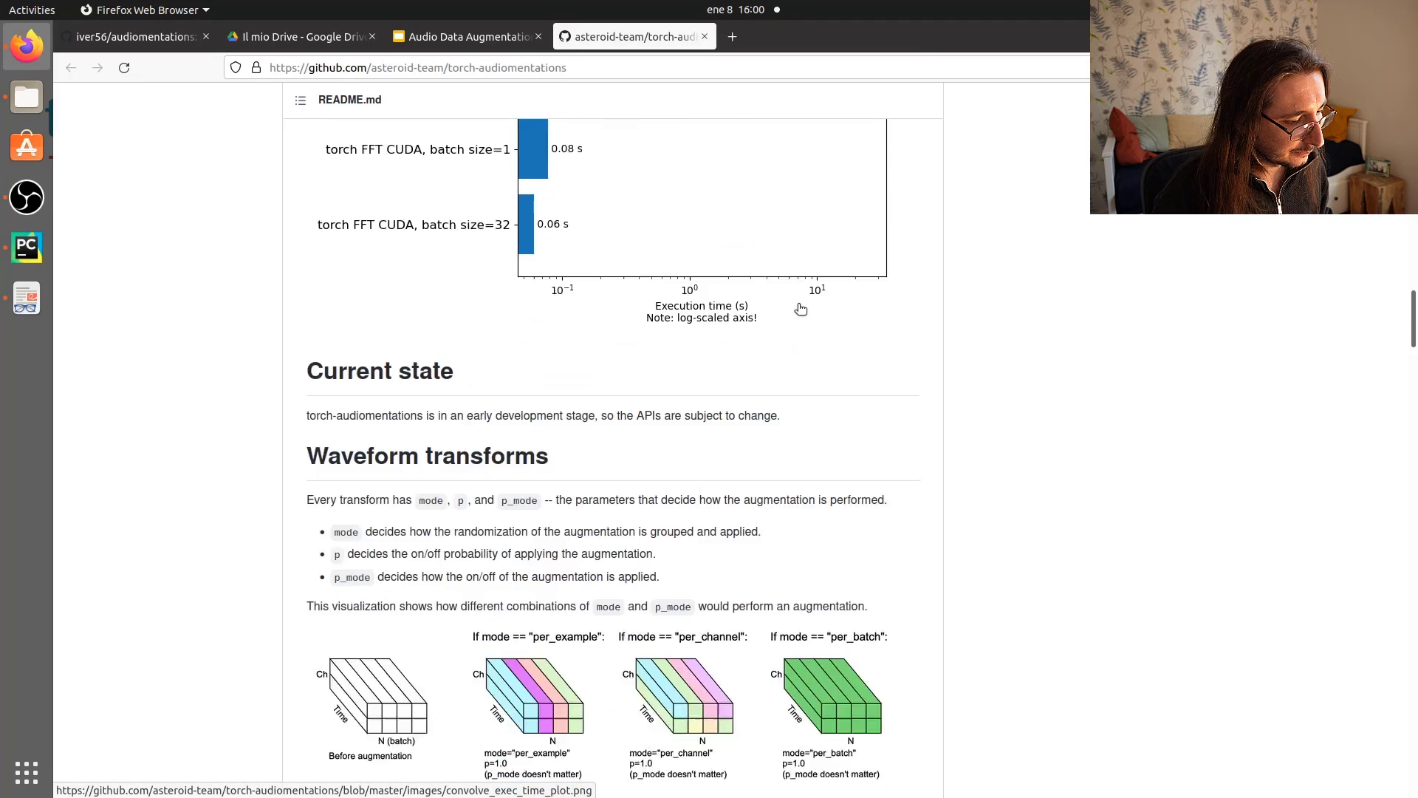
scroll(down, 3)
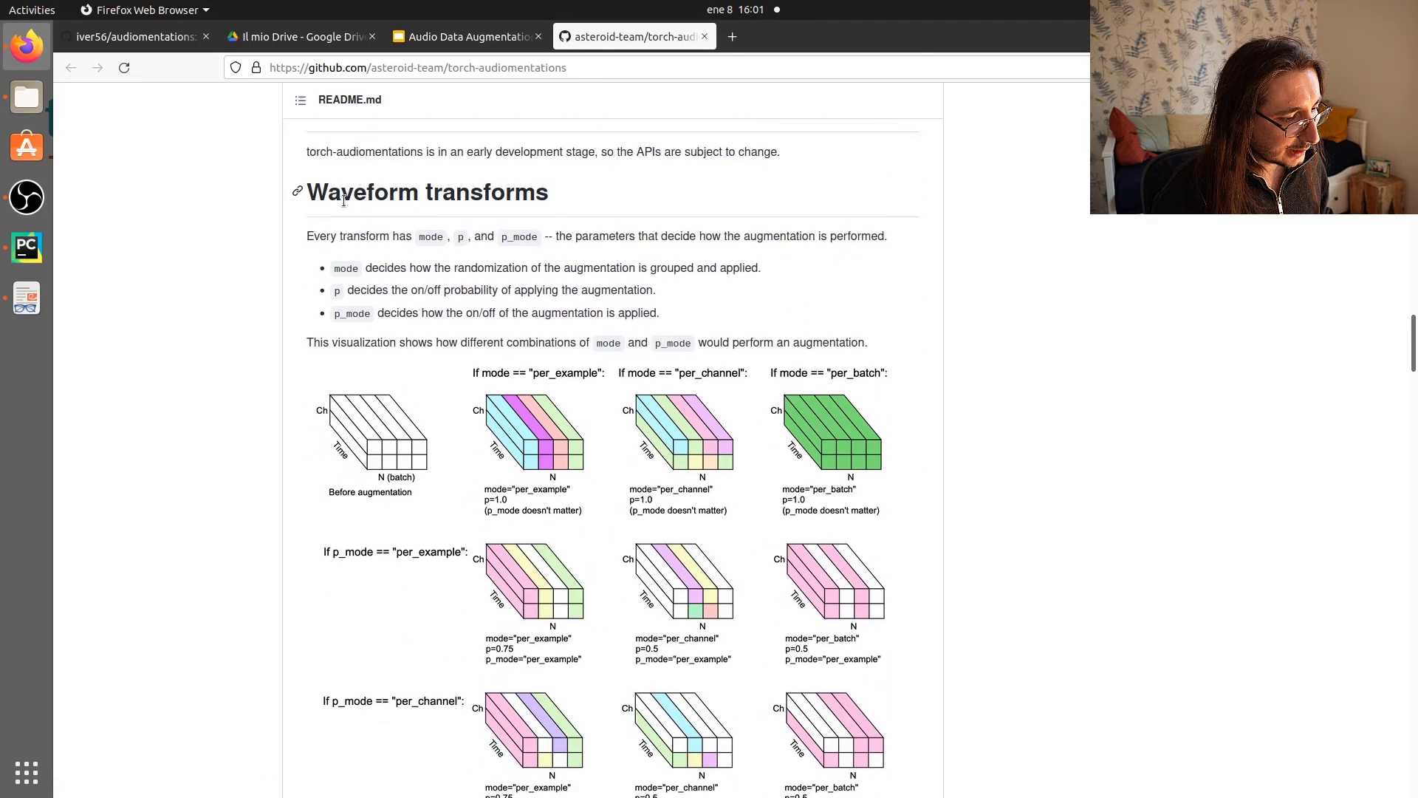
scroll(down, 3)
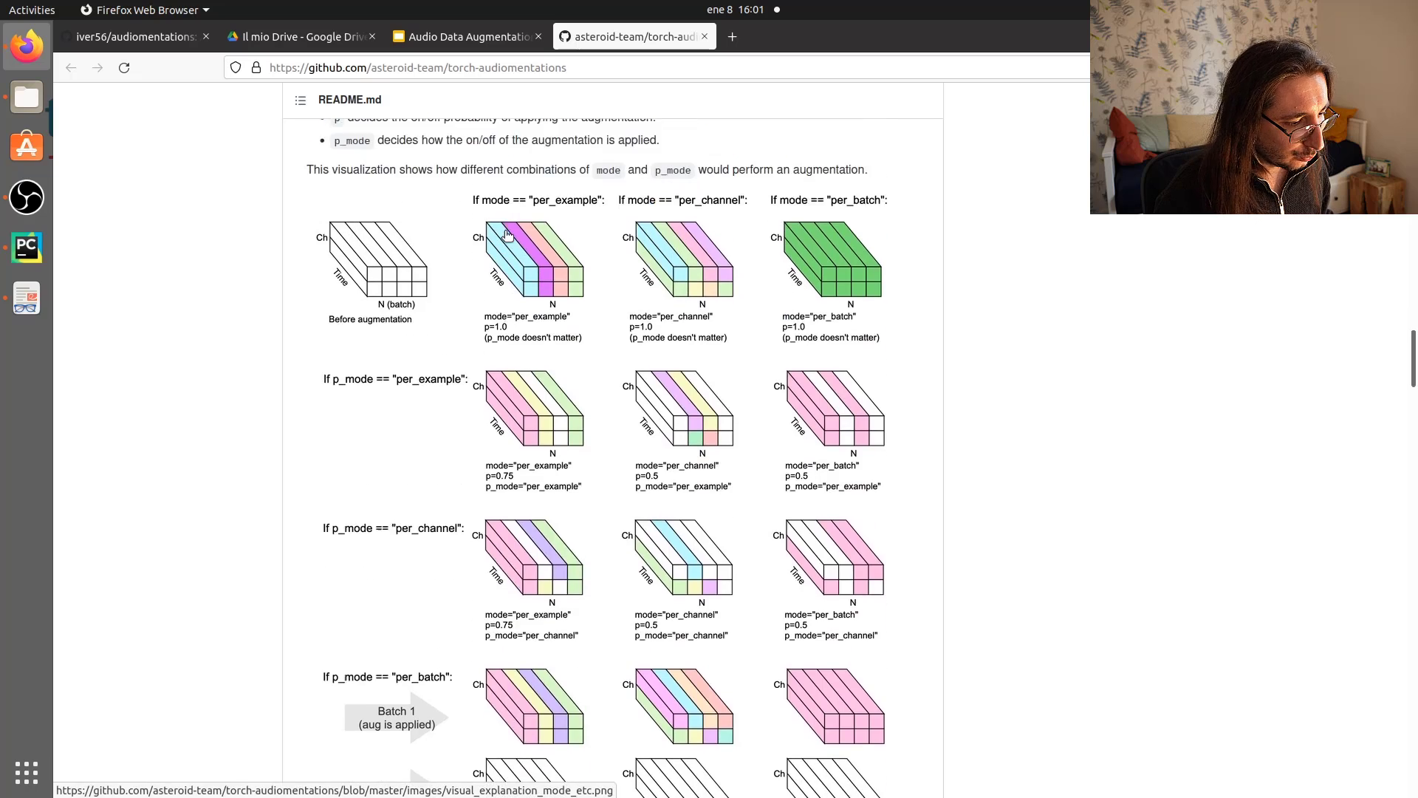
scroll(down, 3)
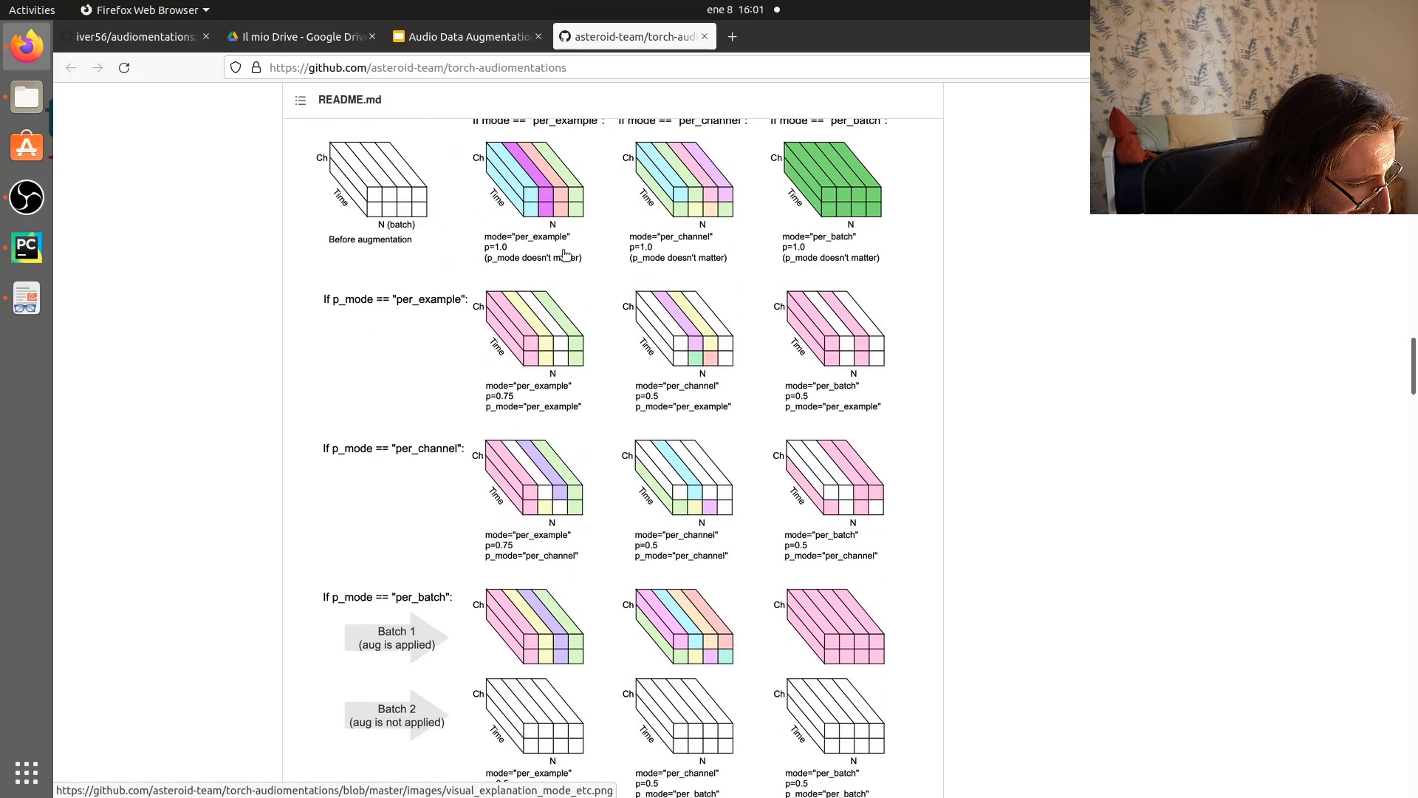
scroll(down, 3)
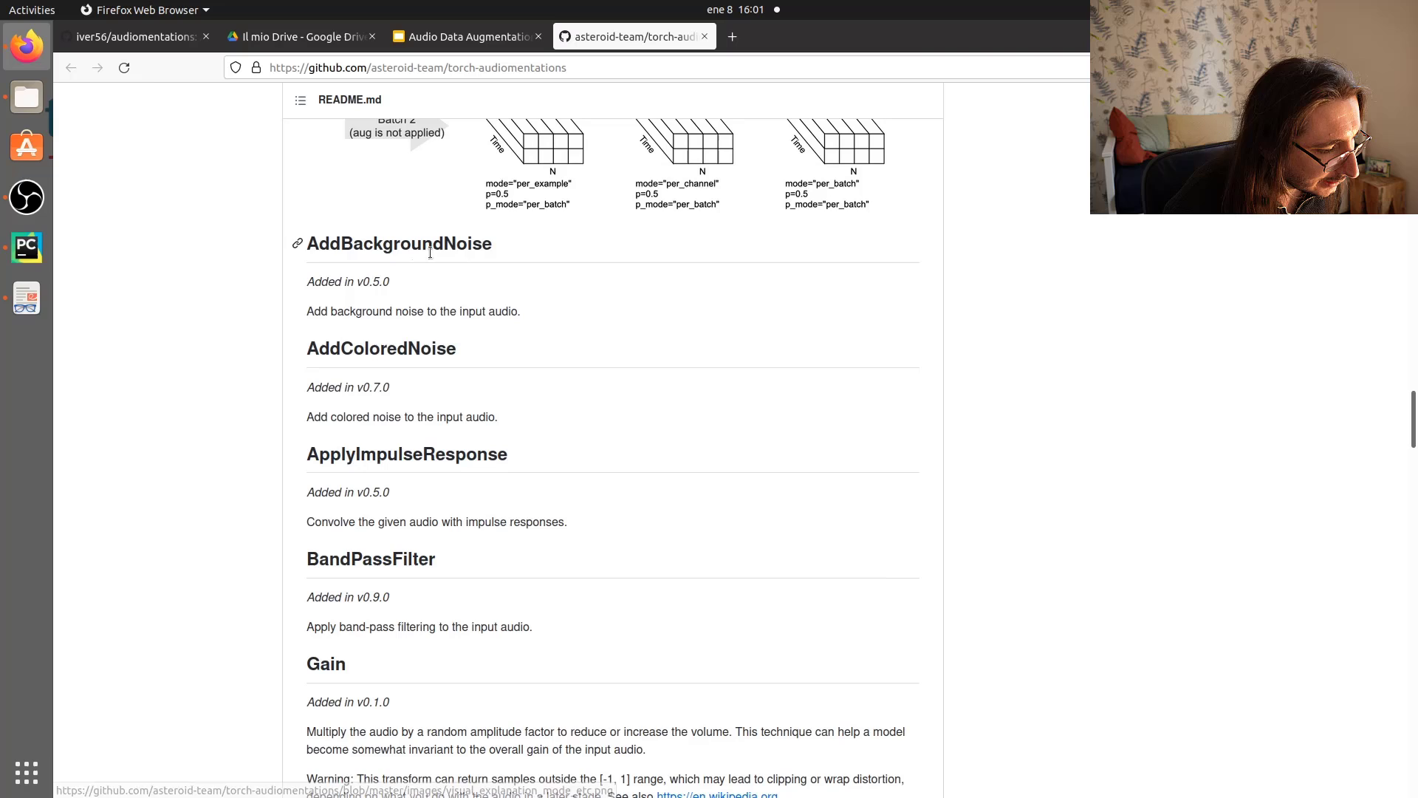
scroll(down, 3)
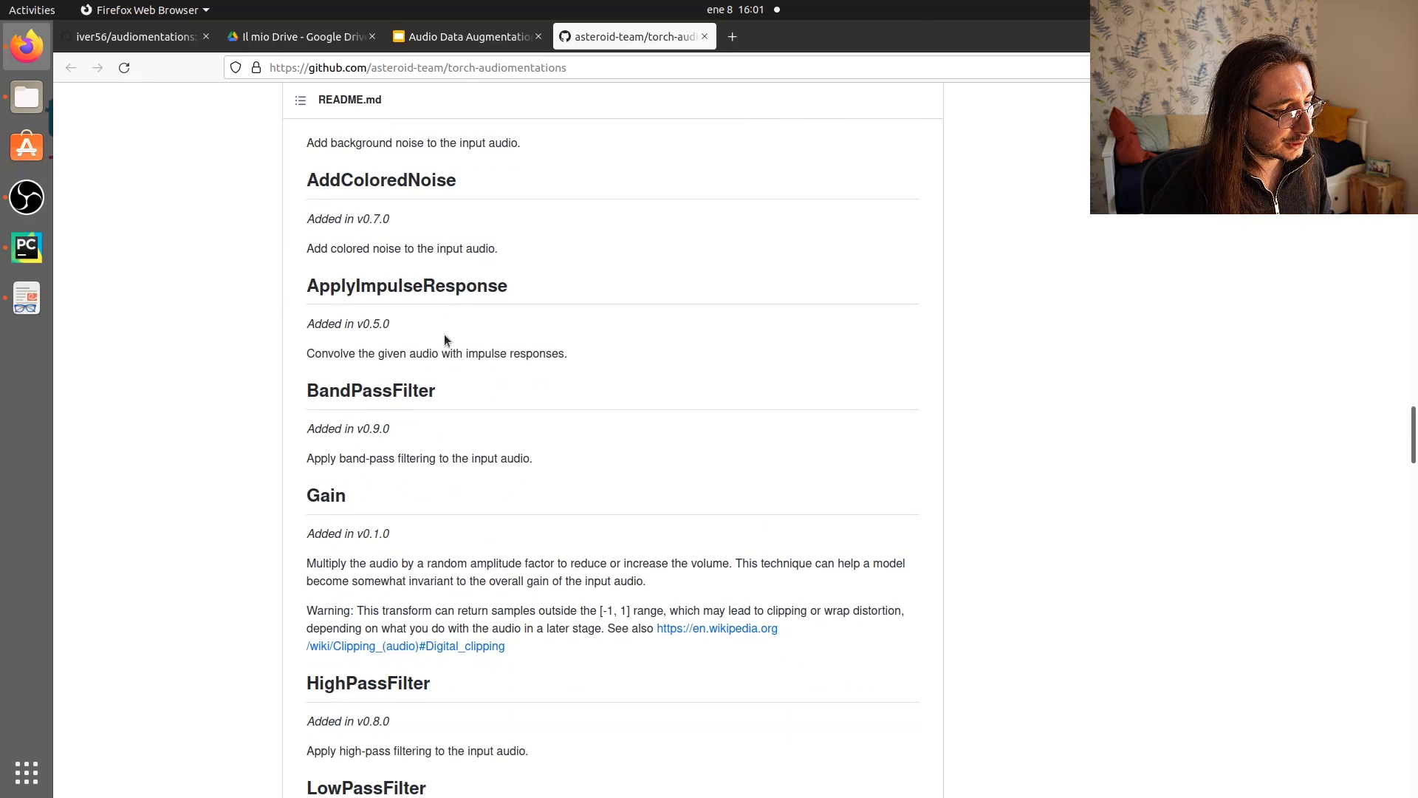
scroll(down, 3)
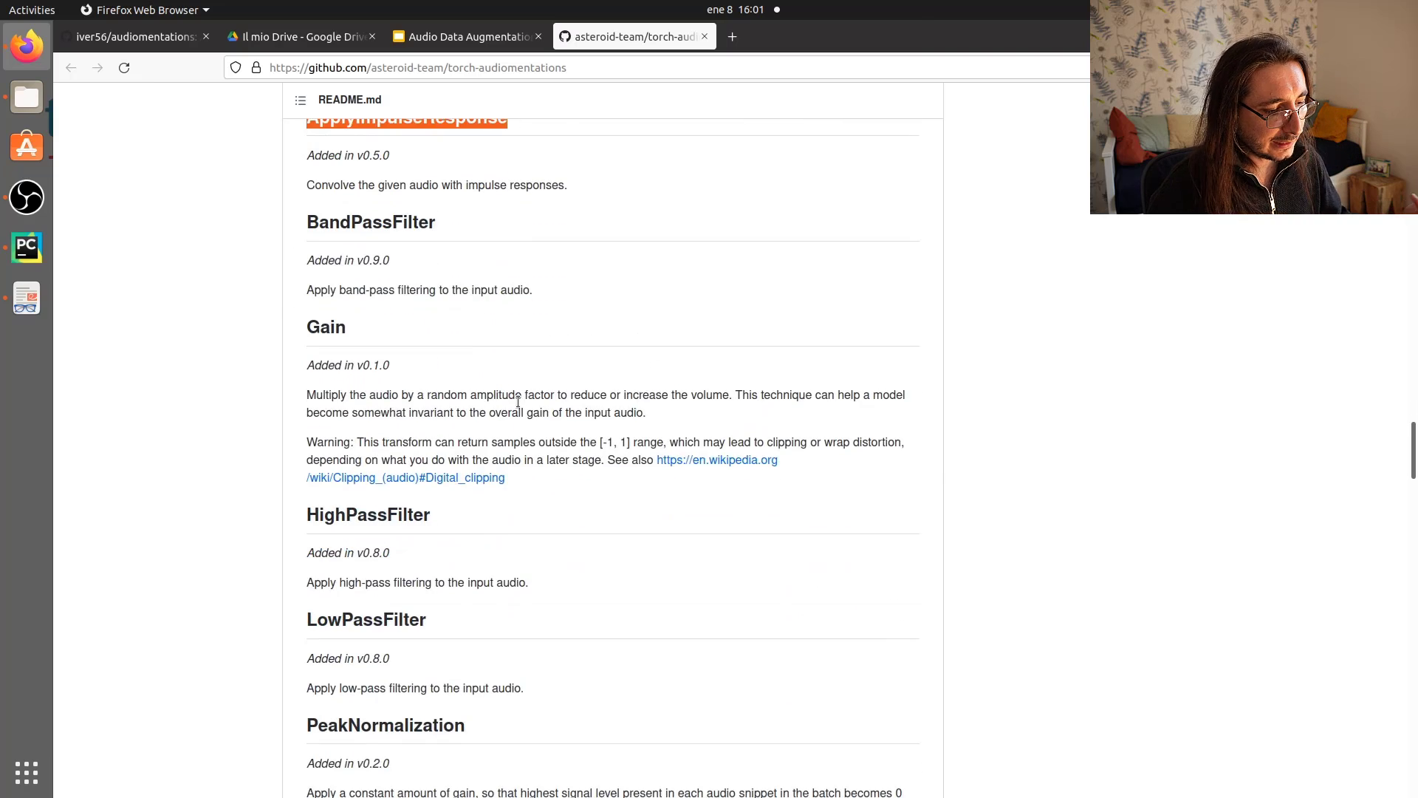
scroll(down, 3)
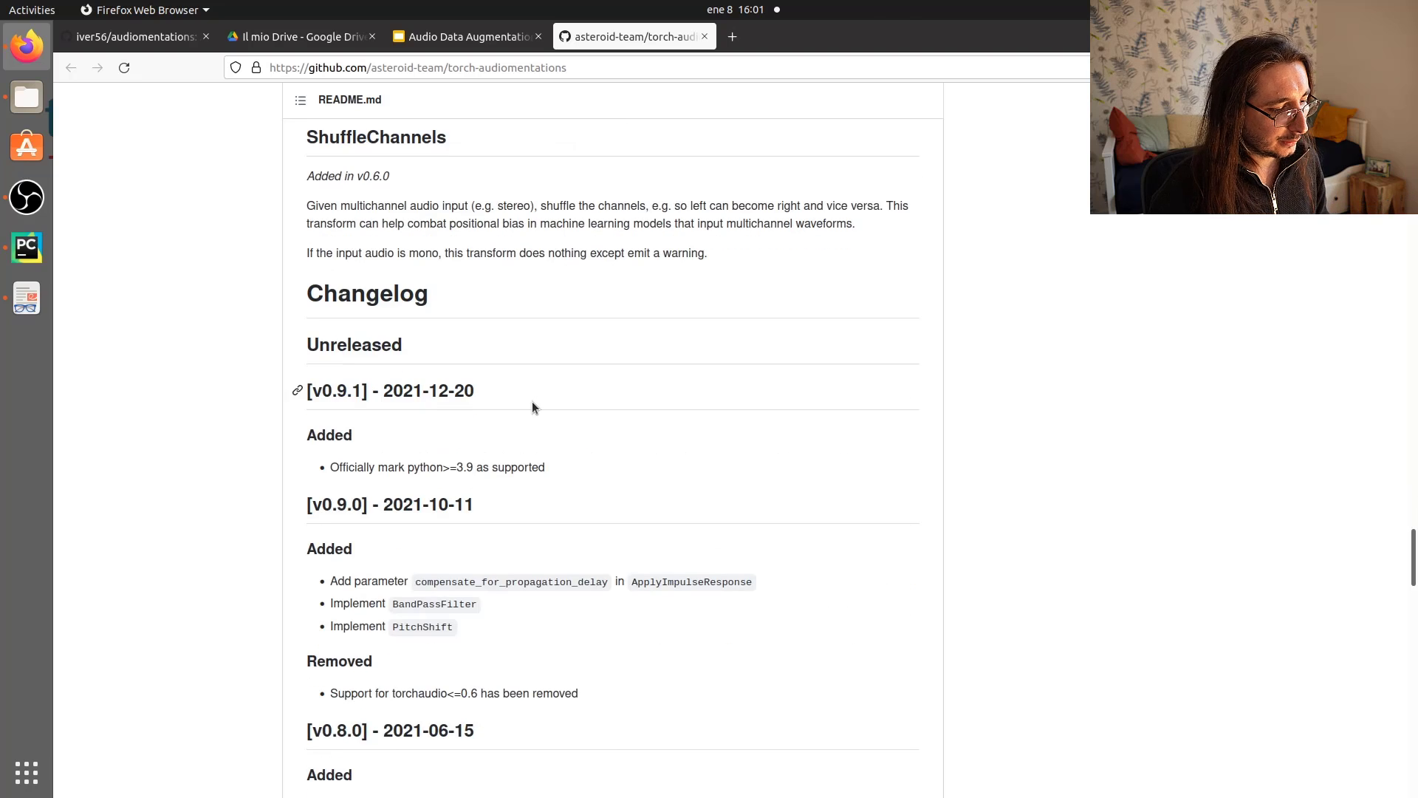
mouse_move(556, 333)
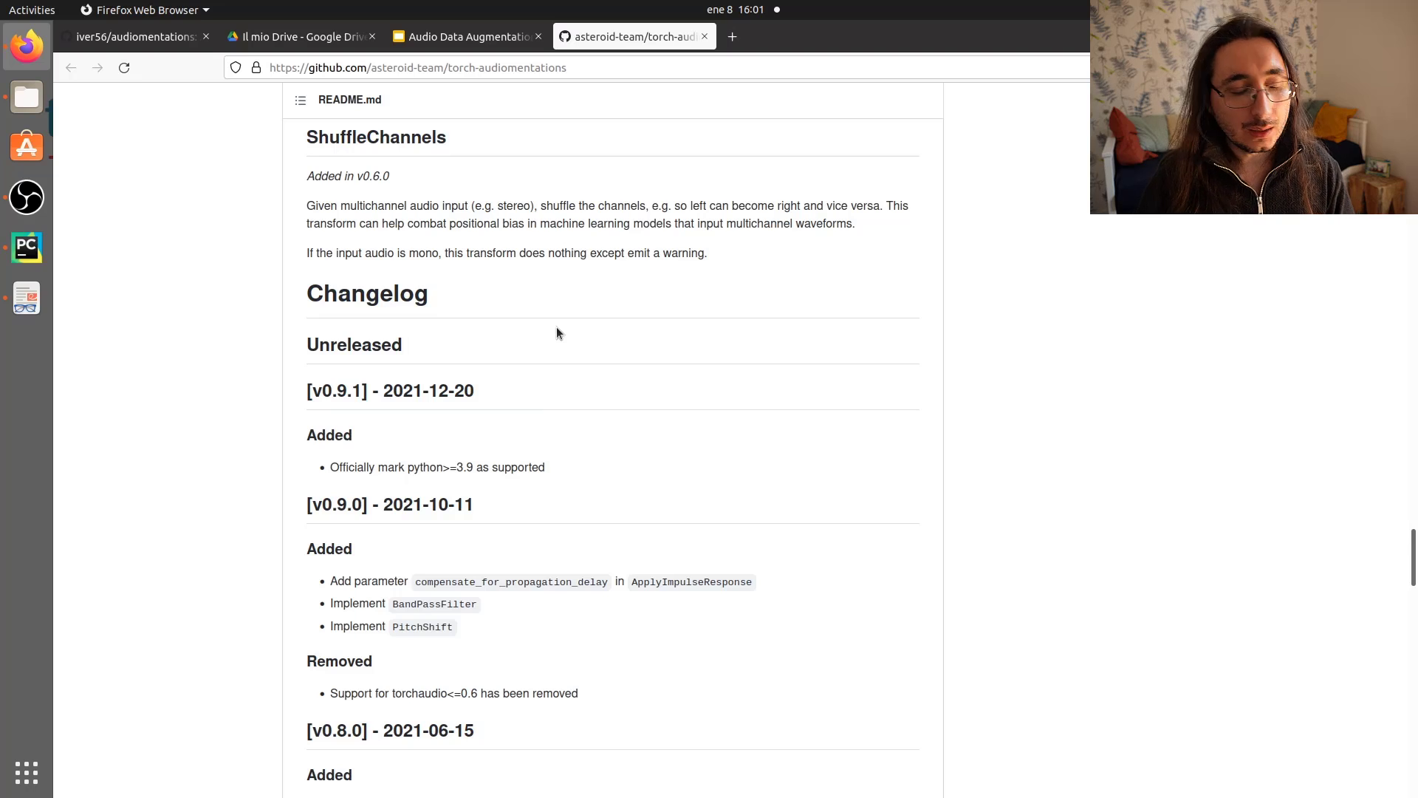
mouse_move(462, 109)
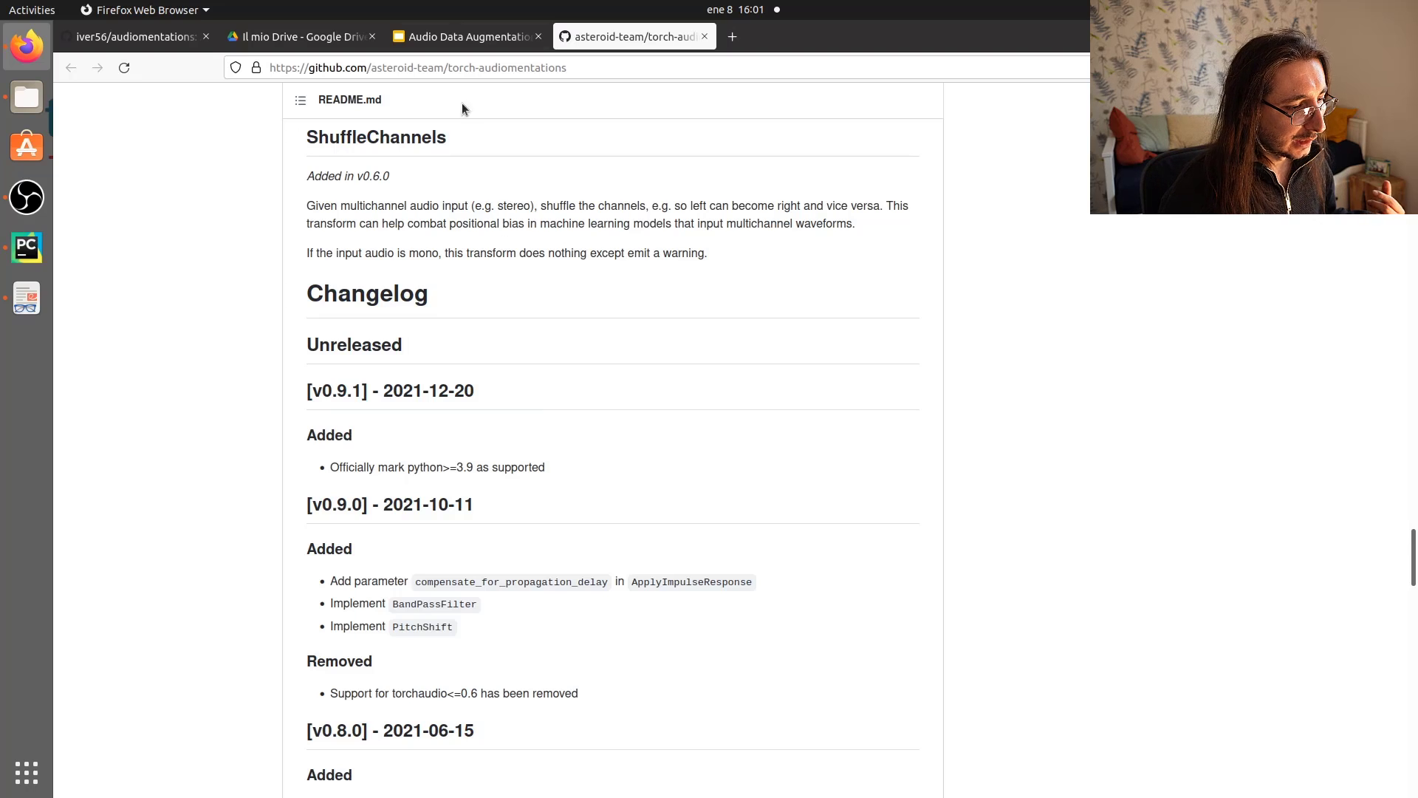
mouse_move(461, 37)
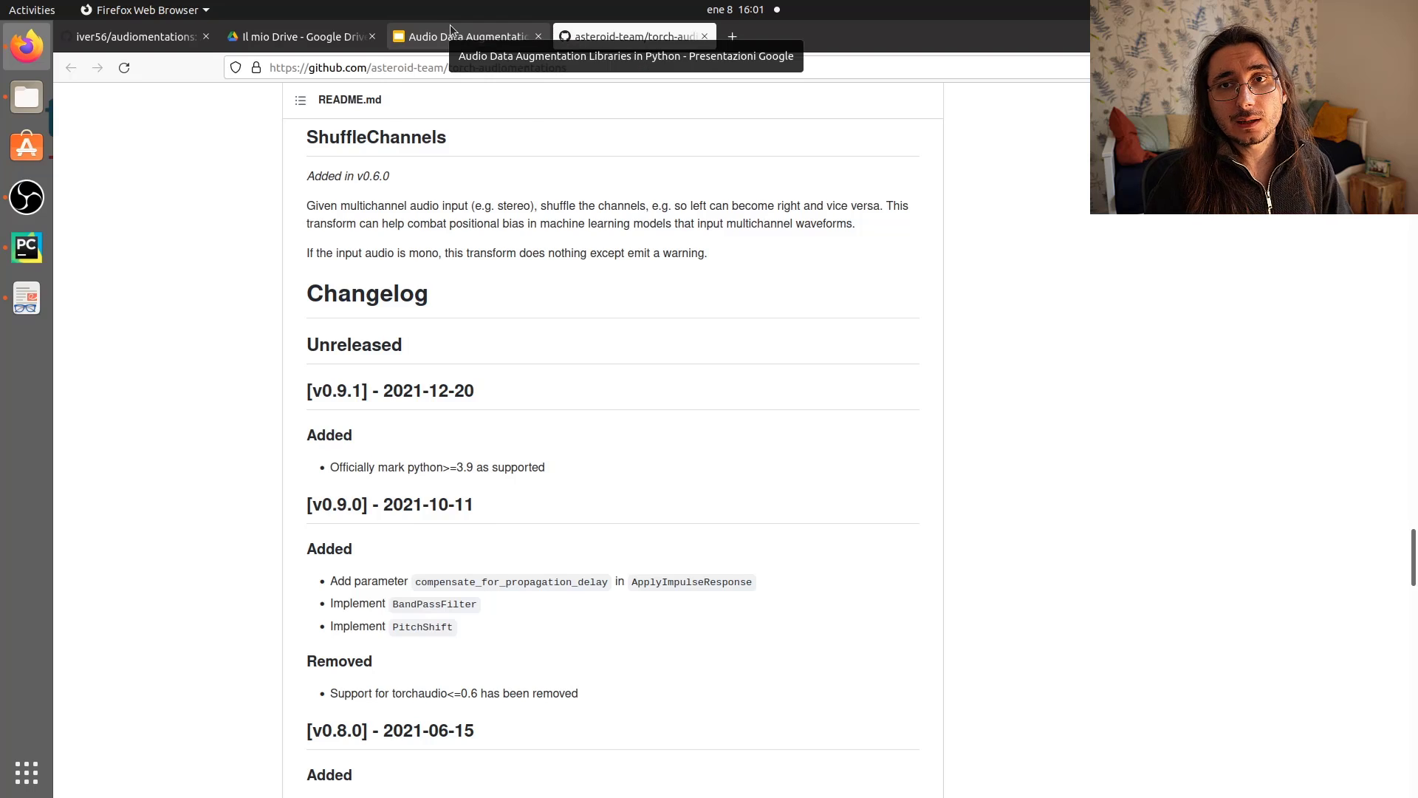
click(468, 36)
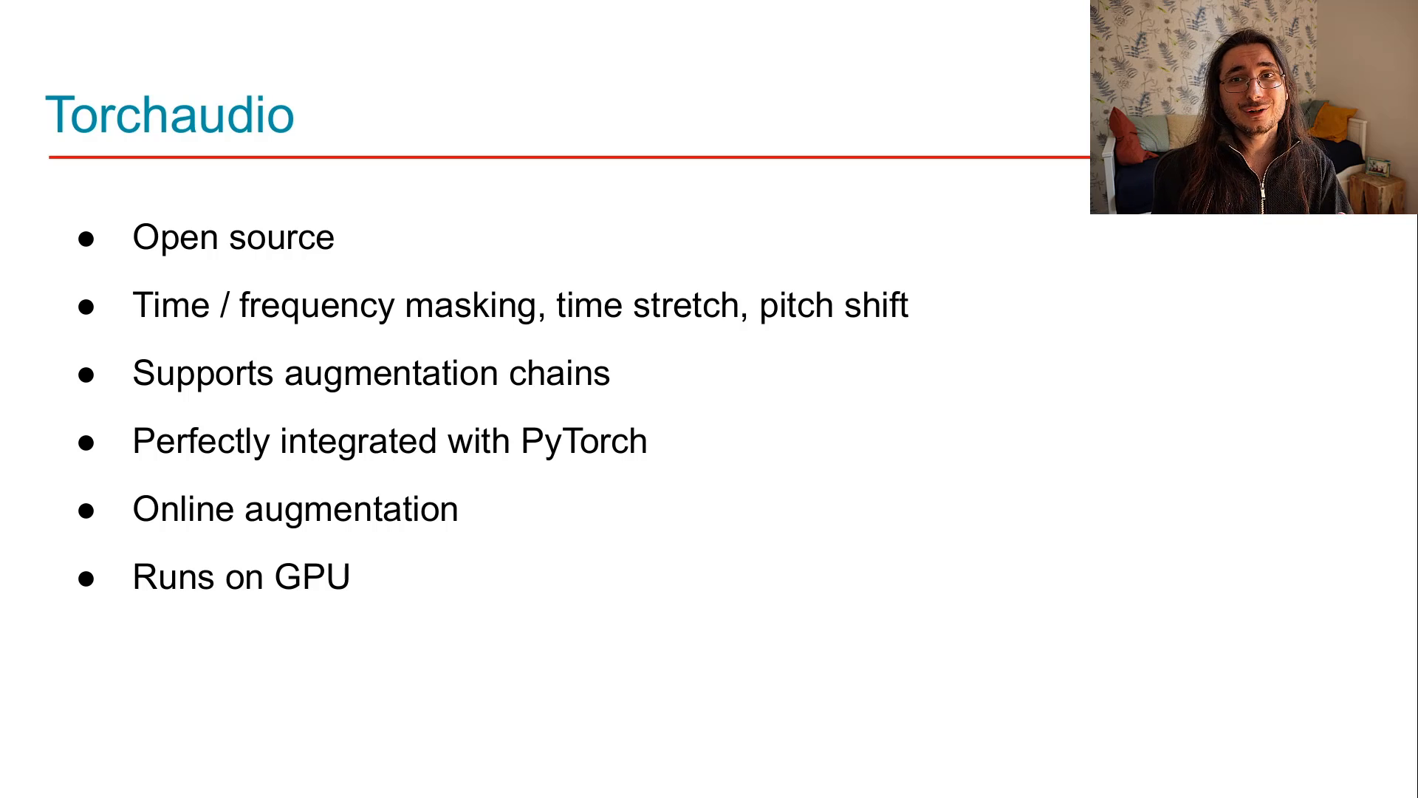
mouse_move(869, 409)
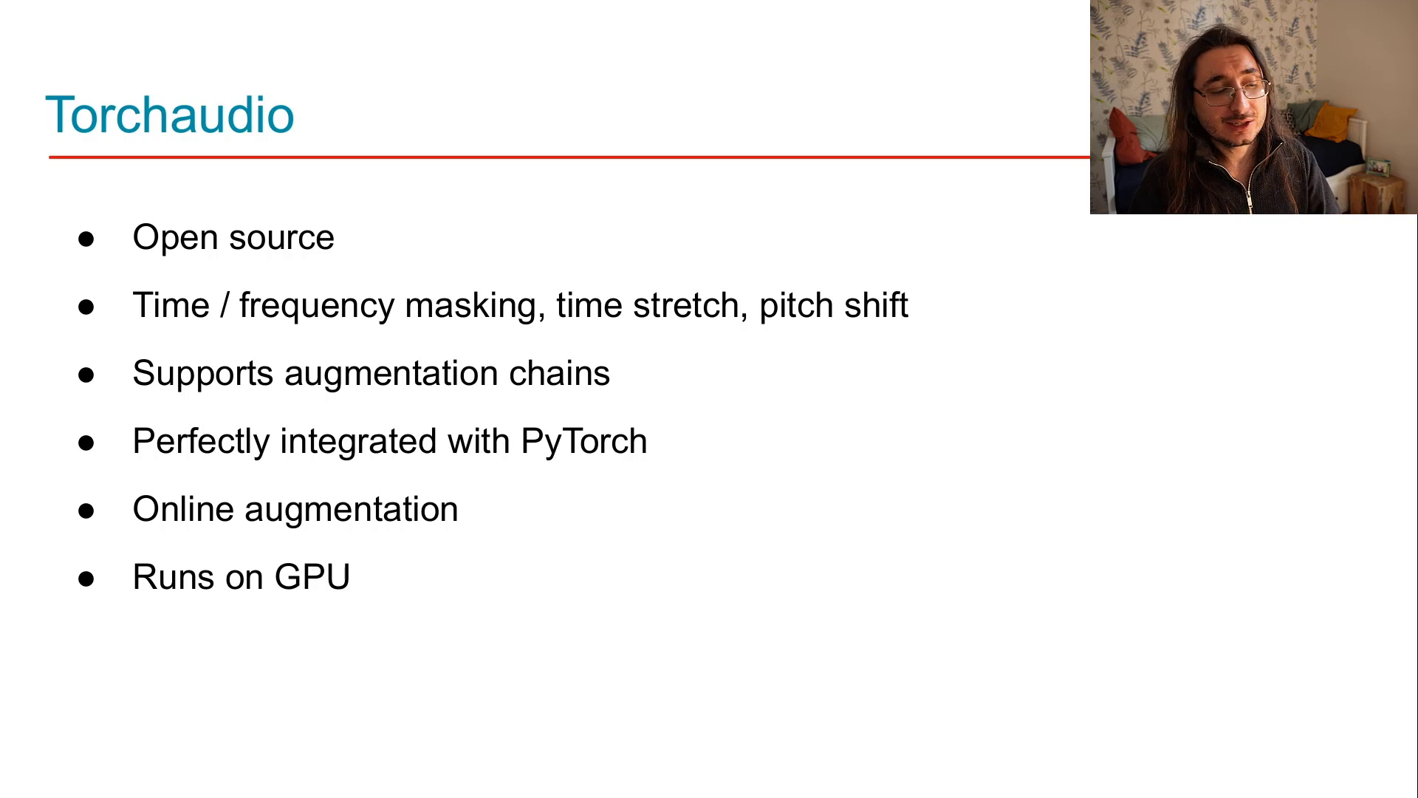
mouse_move(781, 412)
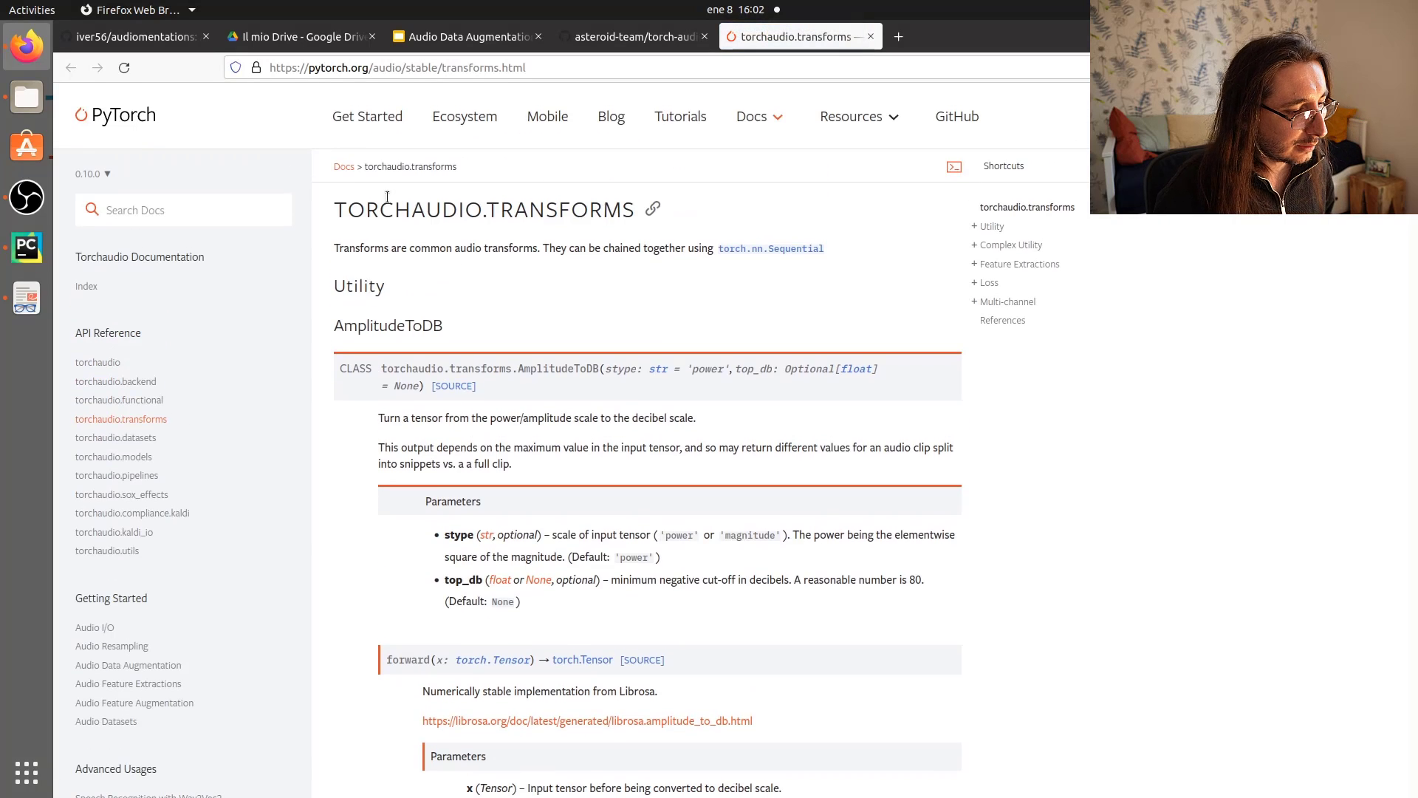
Scroll the torchaudio.transforms docs past AmplitudeToDB and MelScale to InverseMelScale
scroll(down, 3)
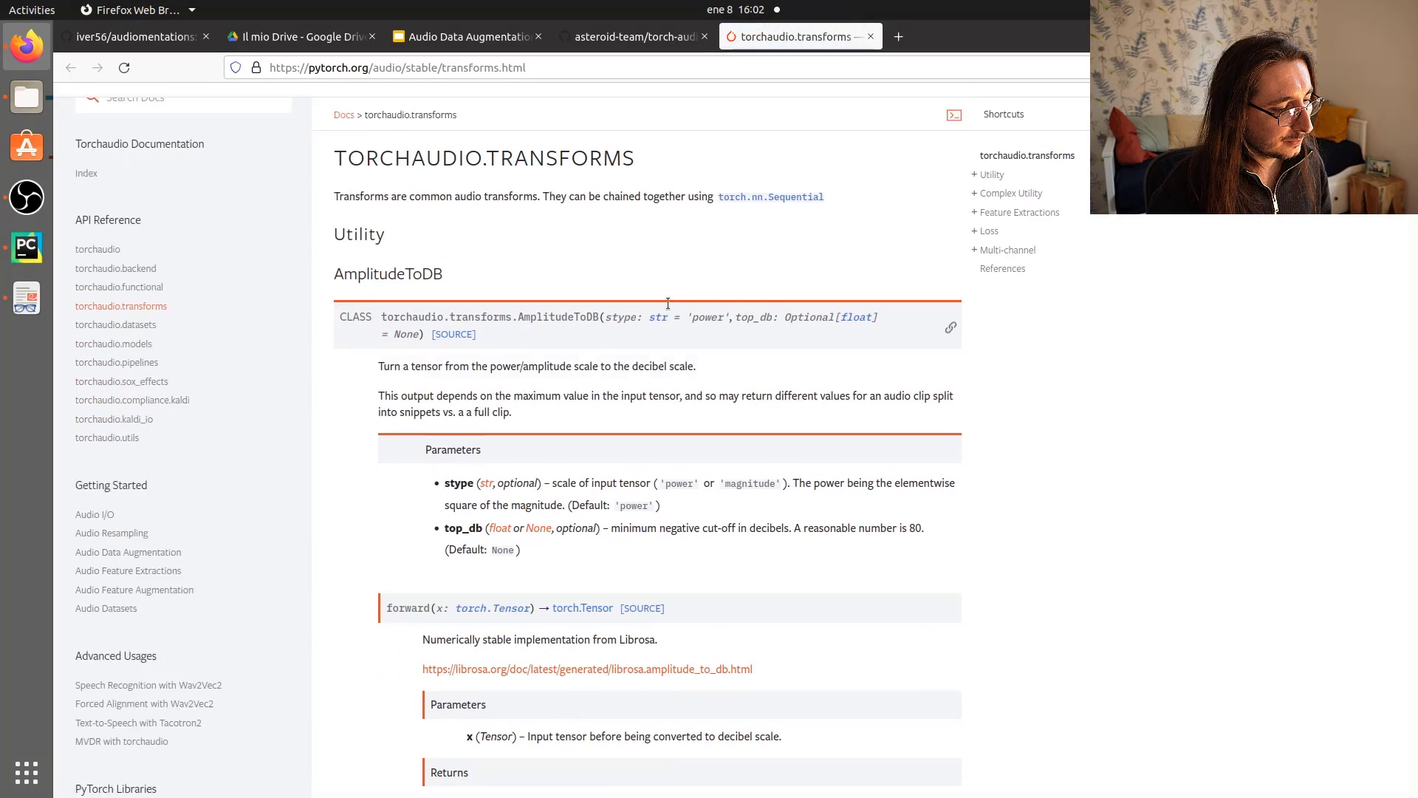
scroll(down, 3)
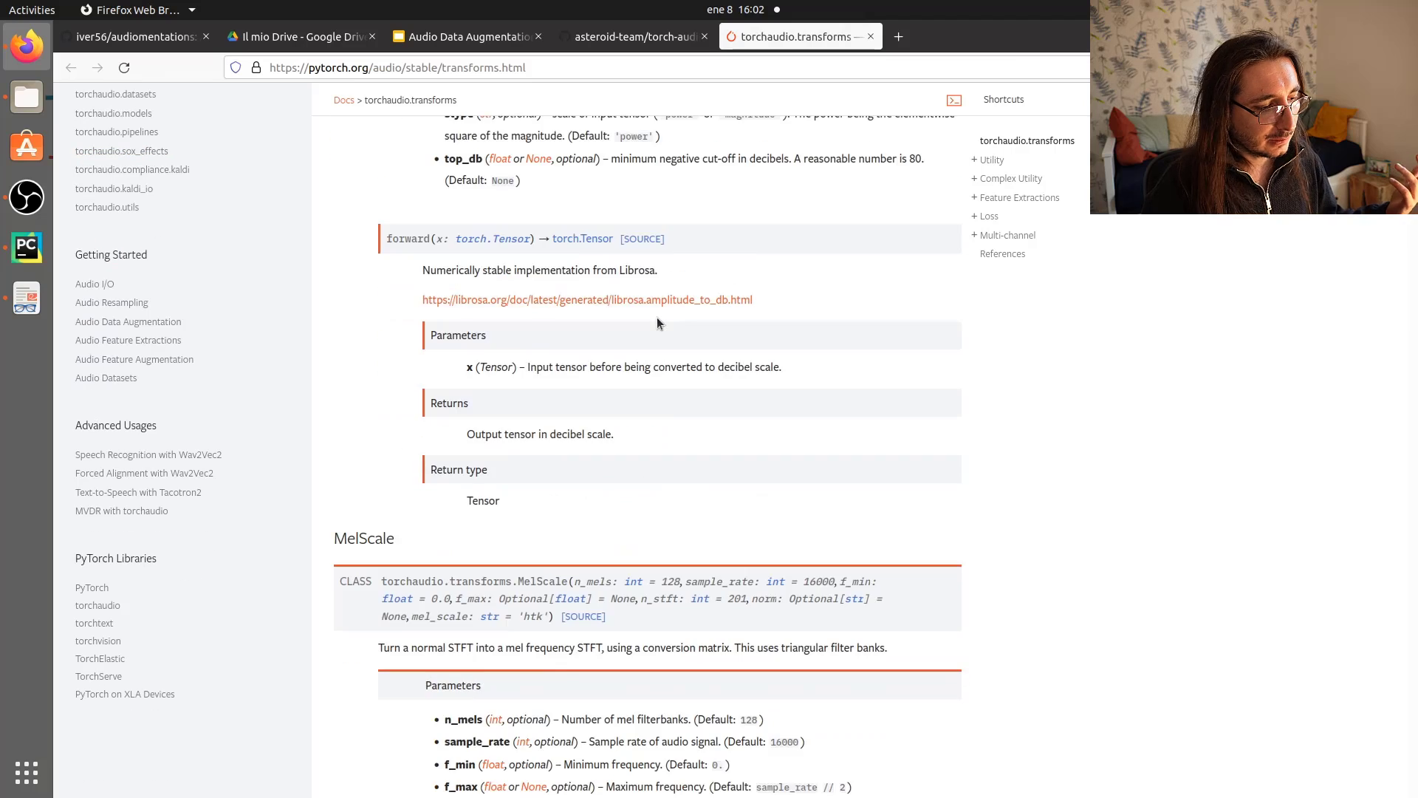
scroll(down, 3)
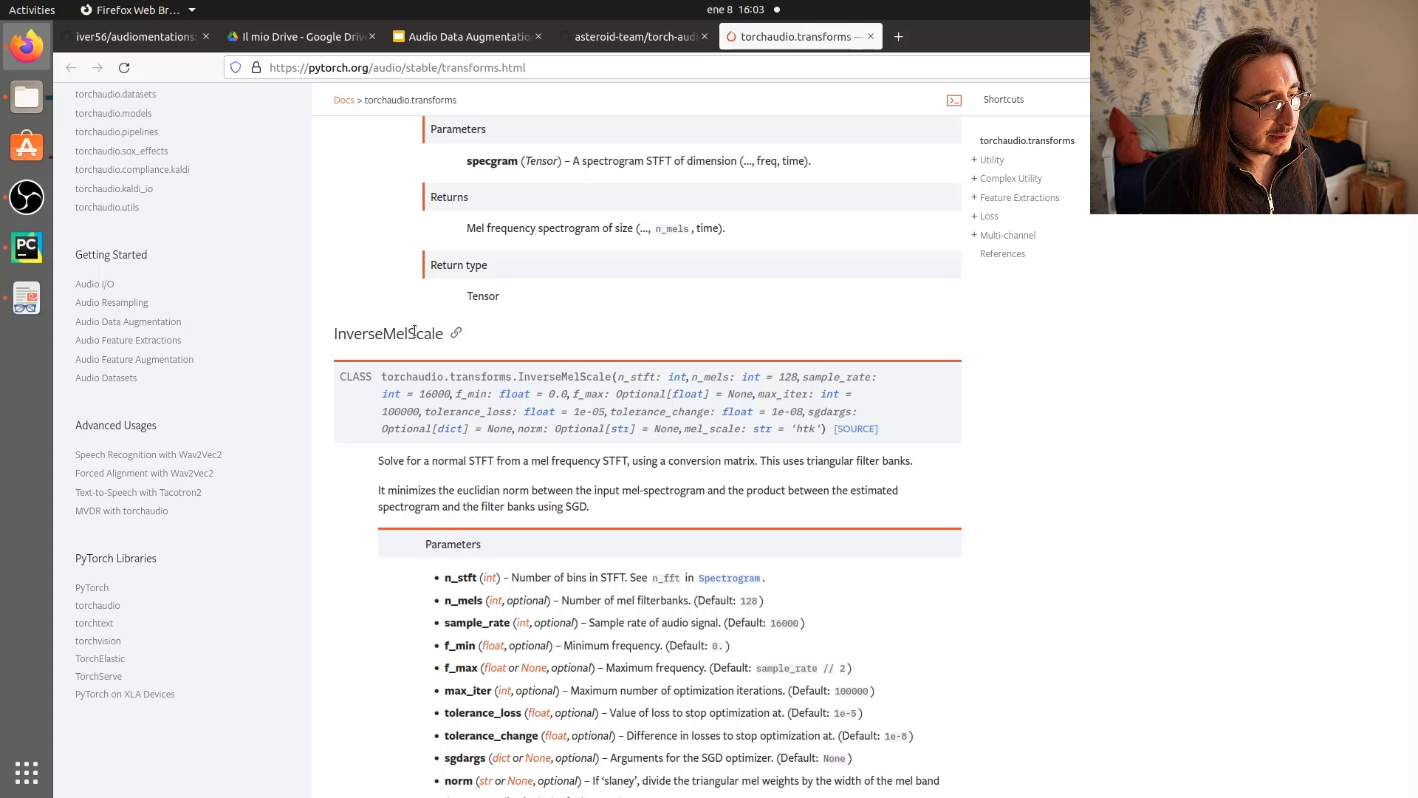
double_click(388, 333)
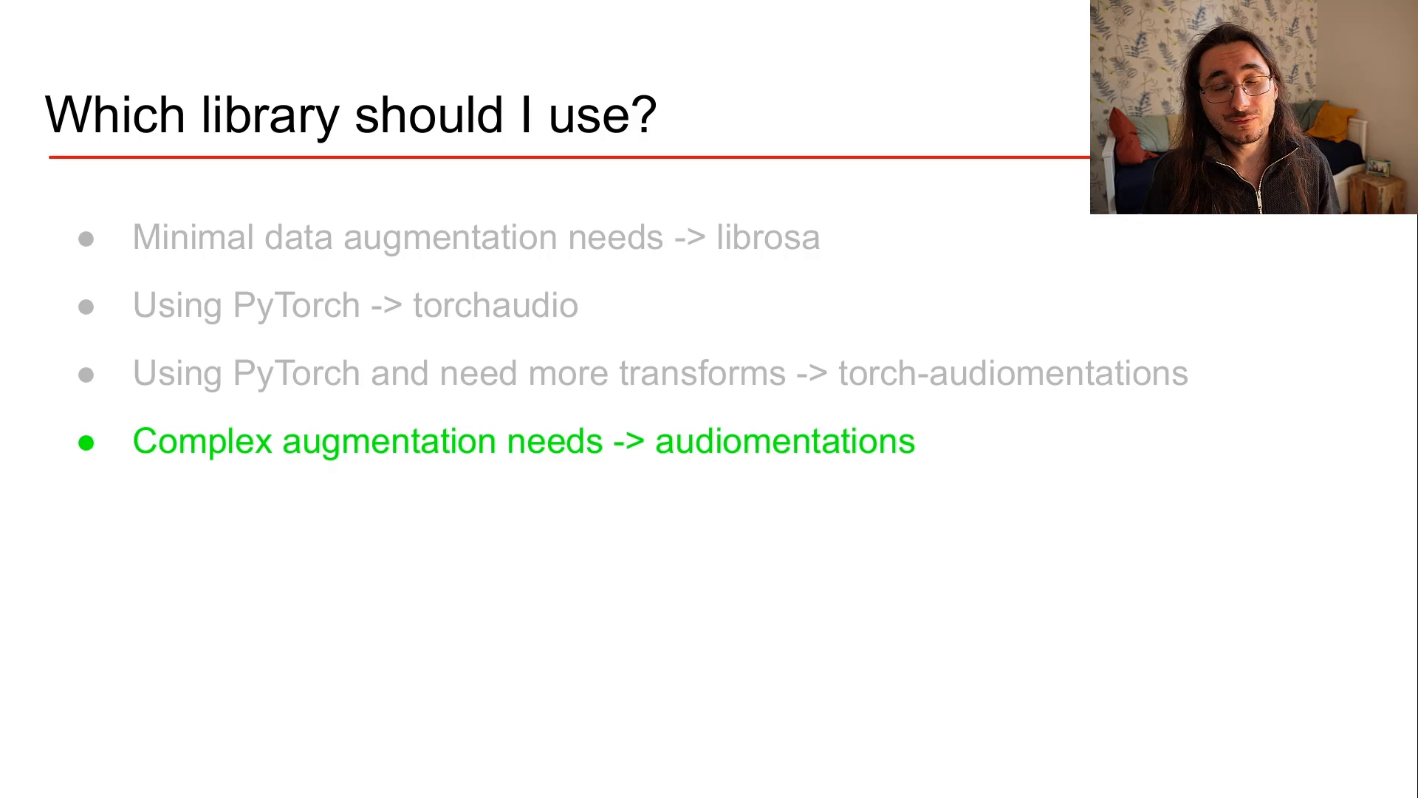
key(Right)
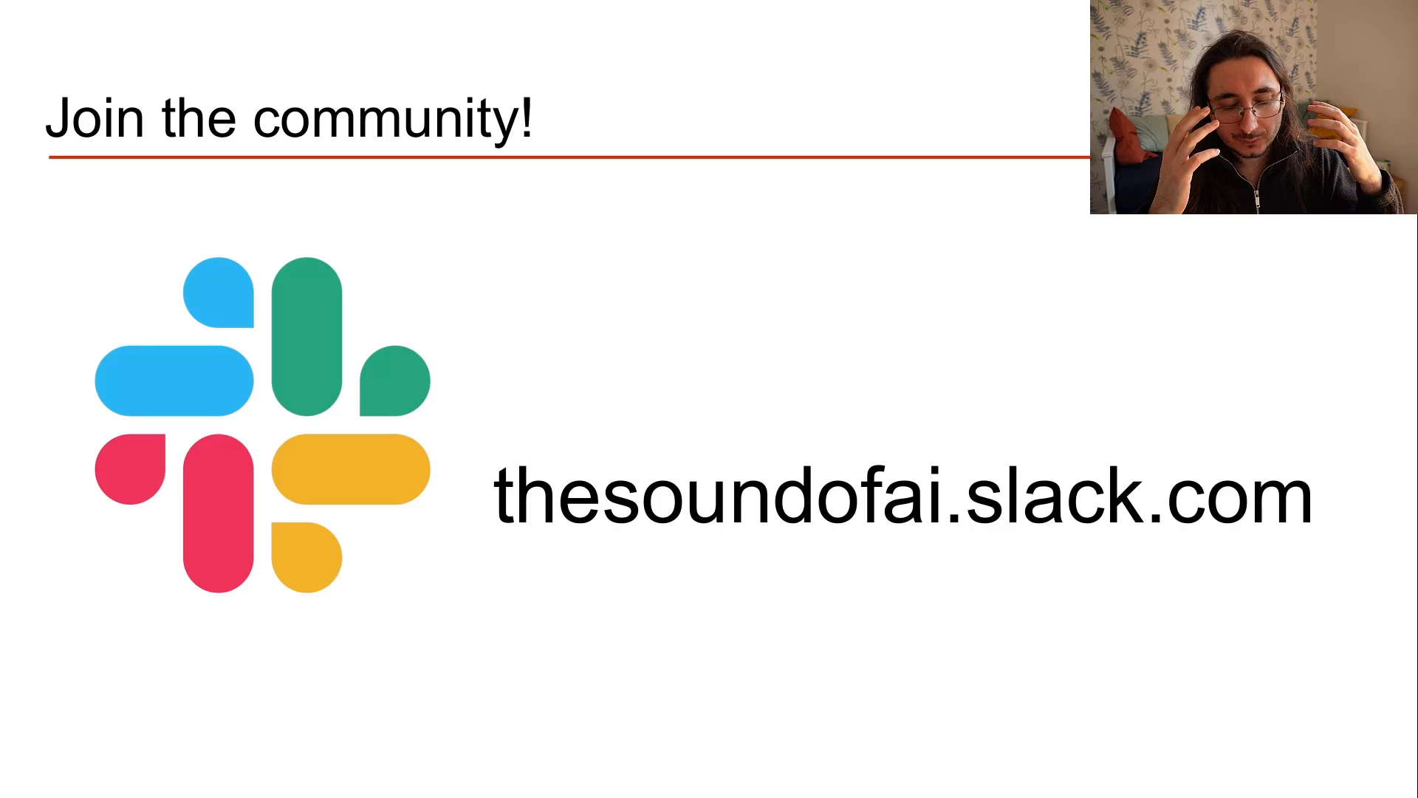